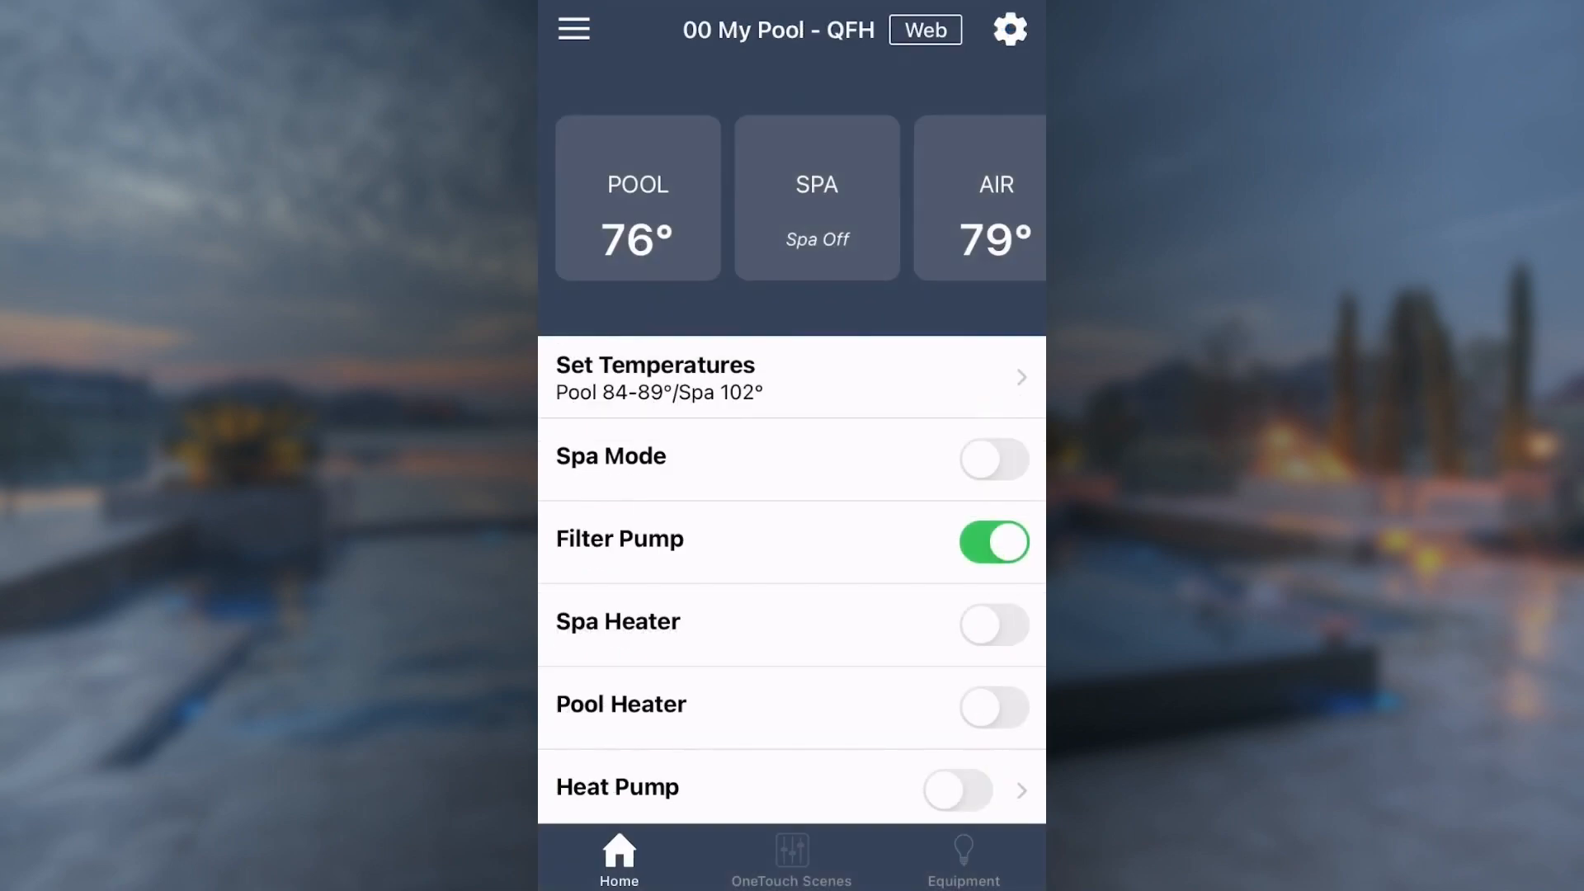
Open the pool's Schedules list and start a new Filter Pump schedule.
{"action": "left_click", "coordinate": [1008, 28]}
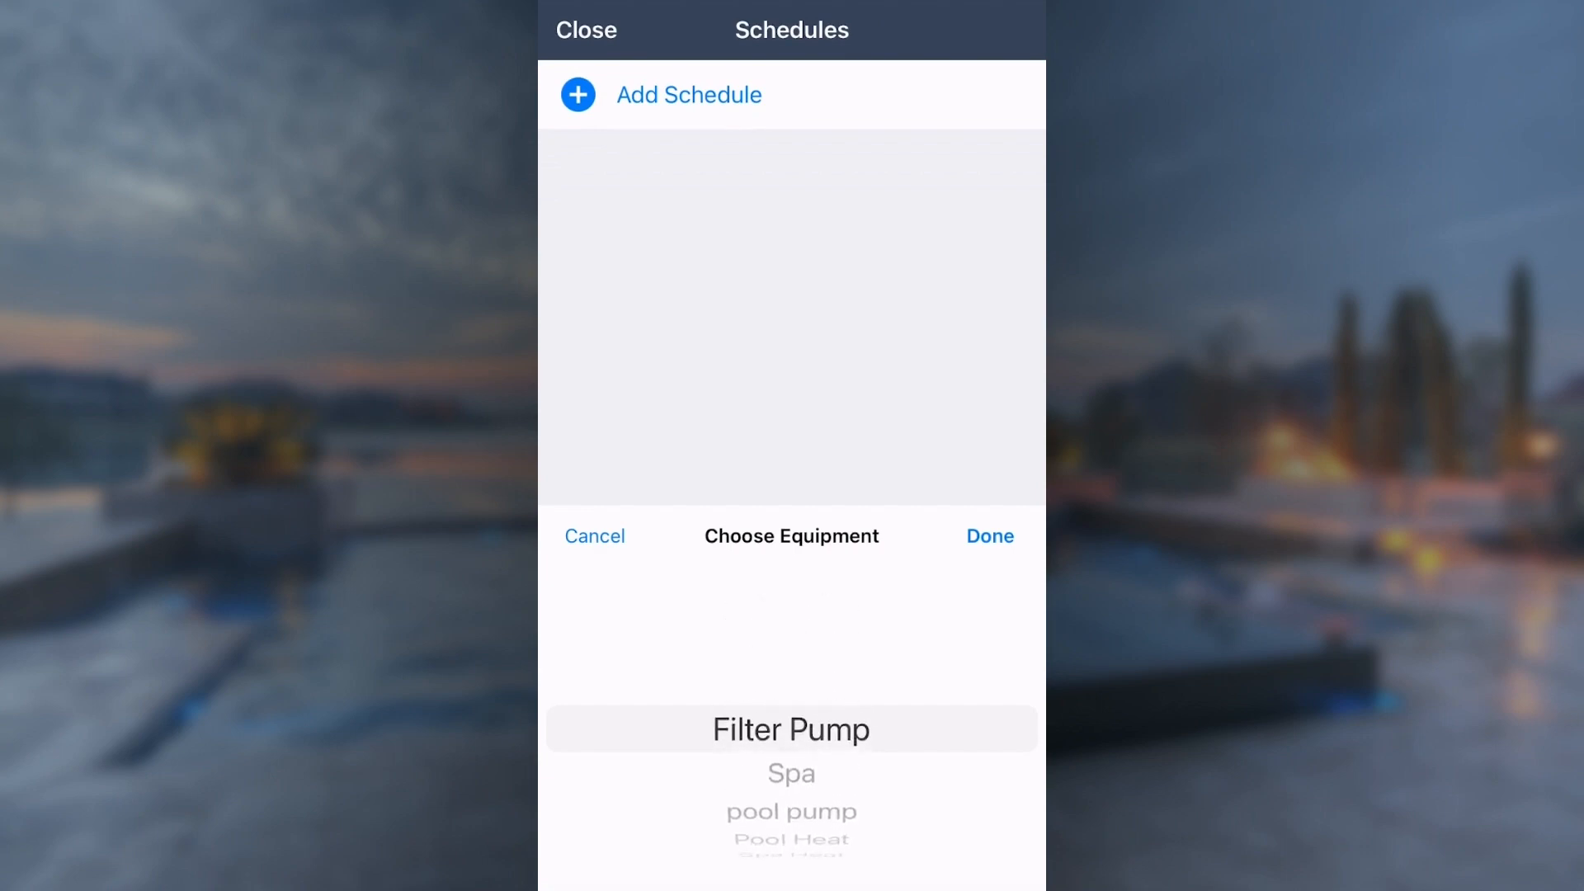
Save a Filter Pump schedule starting at 11:00 AM and running on weekdays.
{"action": "left_click", "coordinate": [989, 535]}
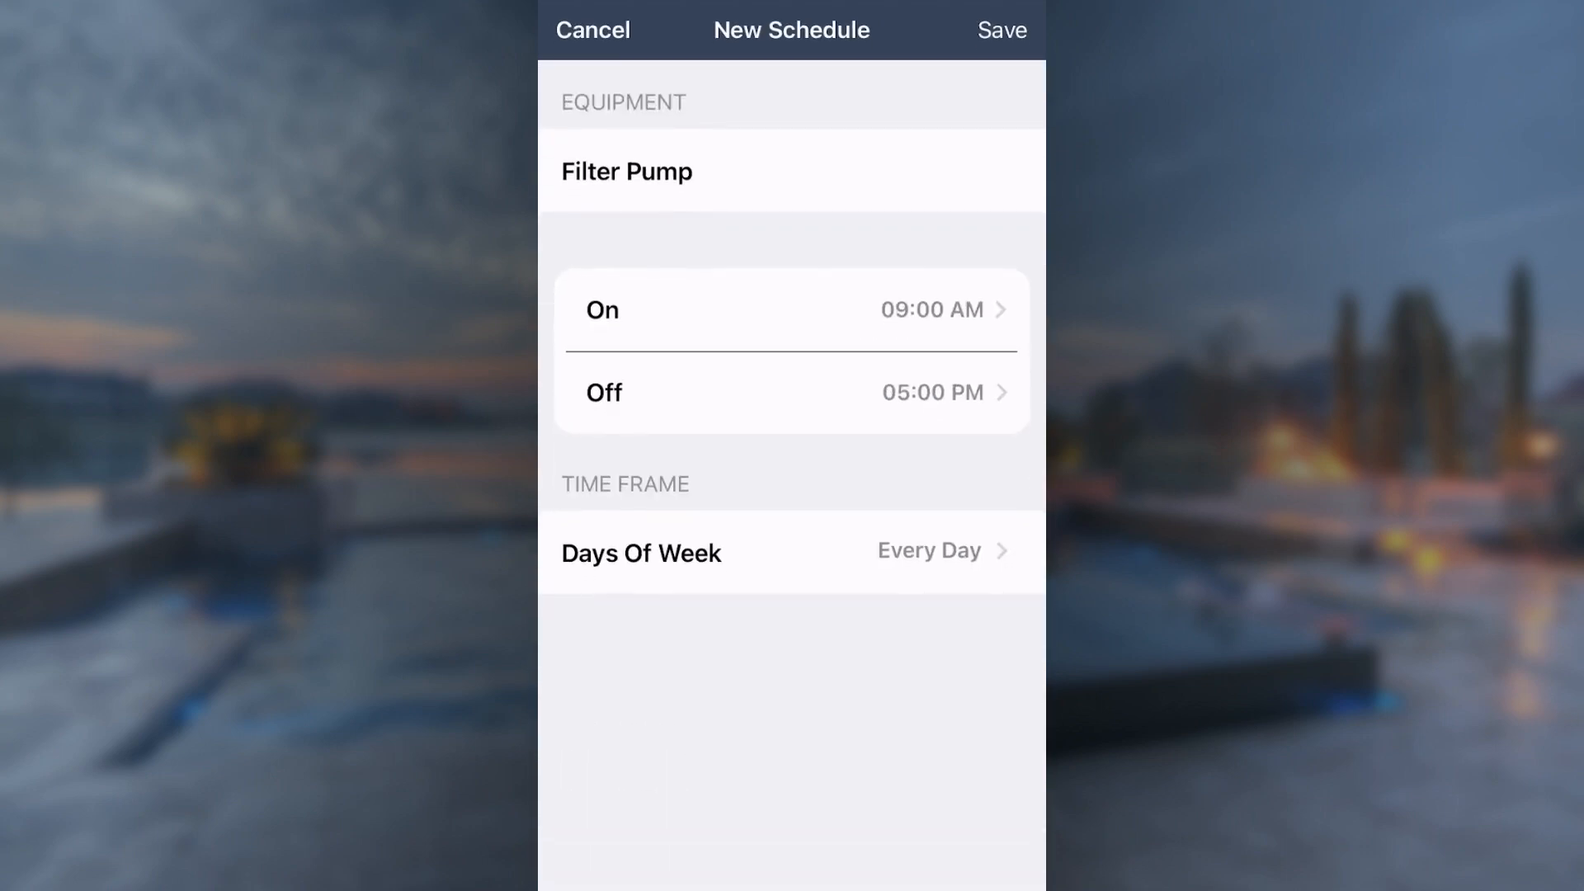
{"action": "left_click", "coordinate": [791, 310]}
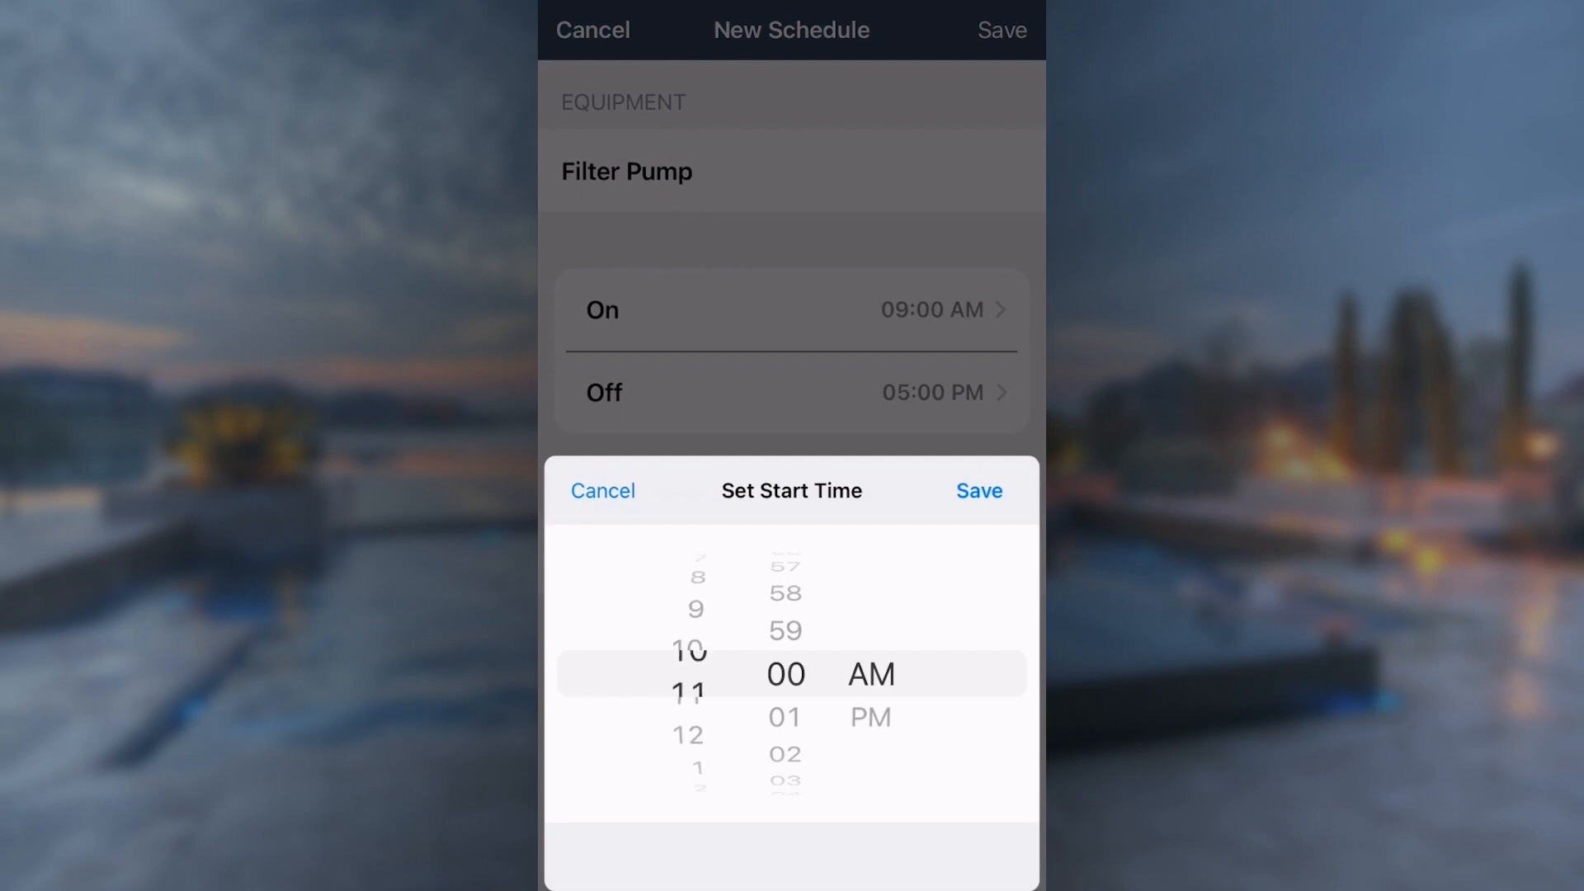
{"action": "scroll", "scroll_direction": "up", "scroll_amount": 3}
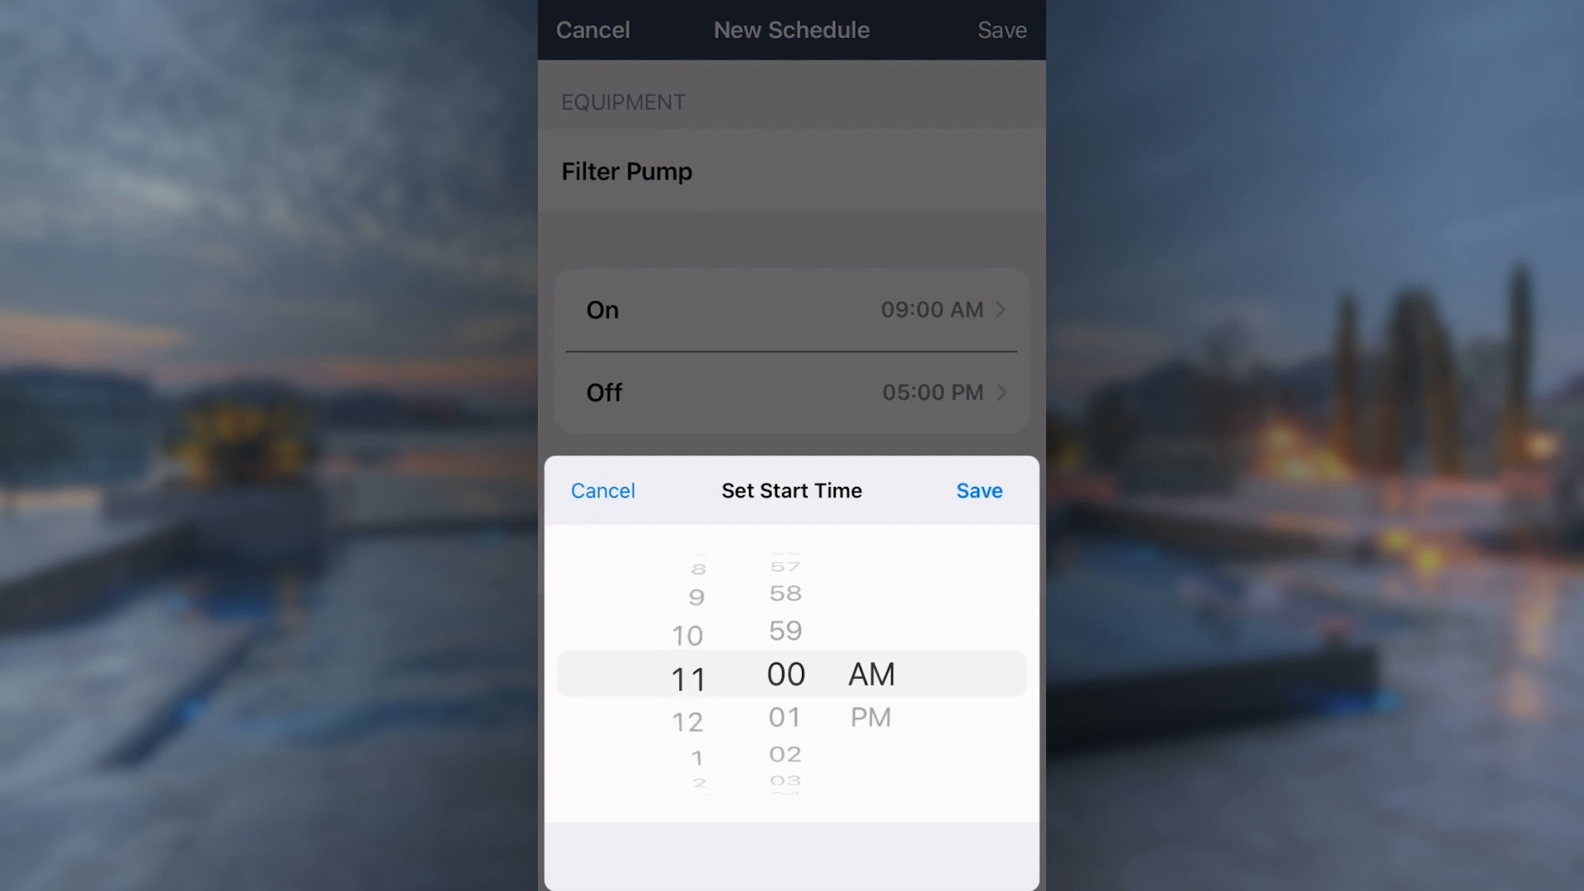
{"action": "left_click", "coordinate": [976, 491]}
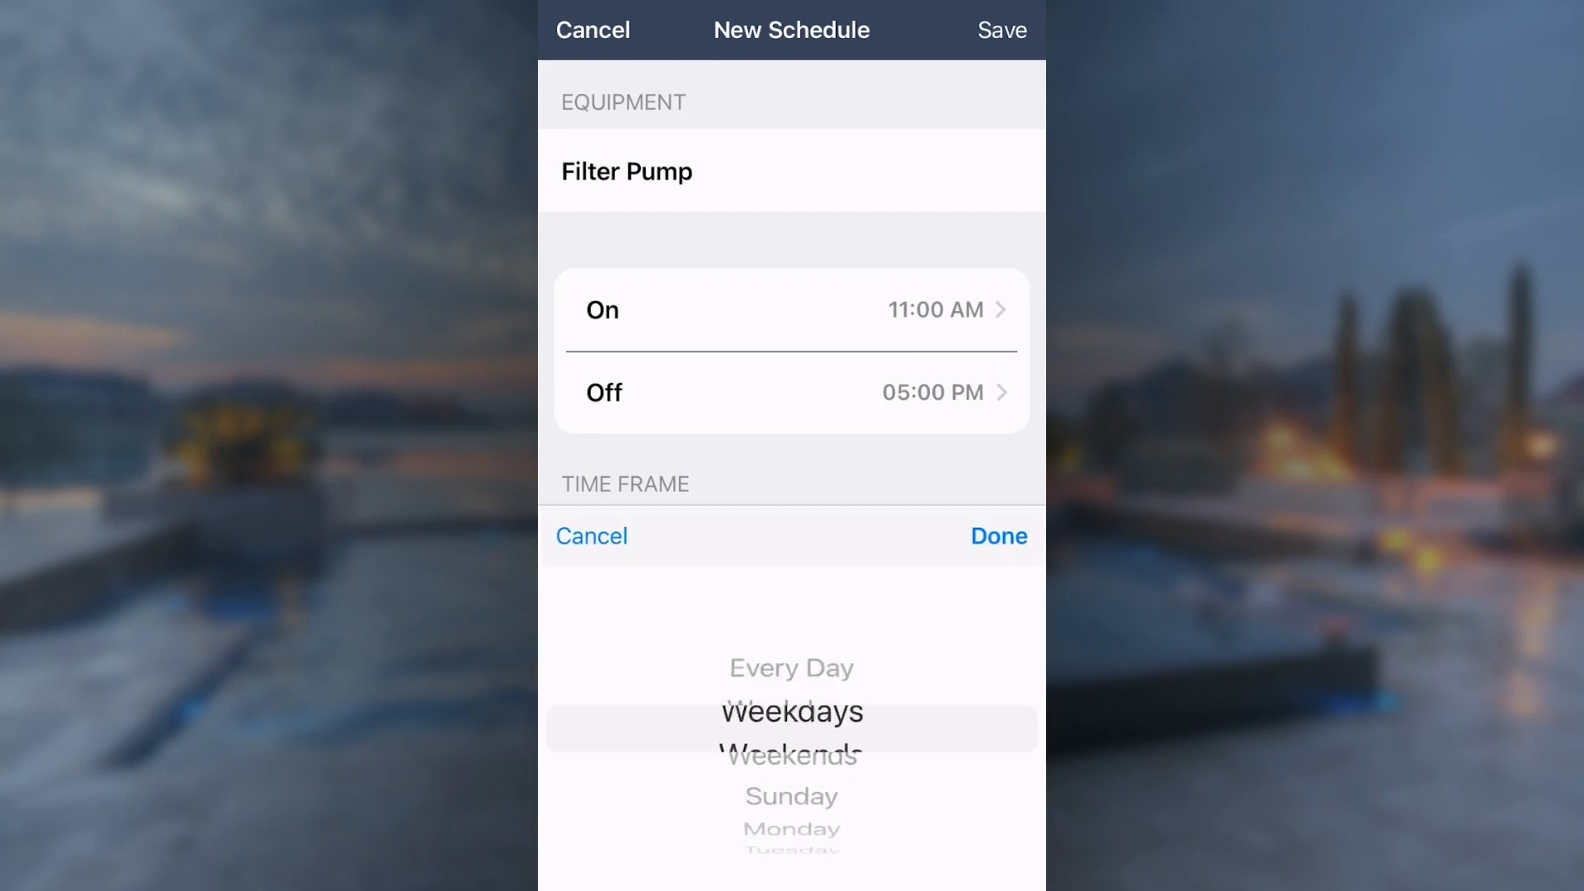
{"action": "scroll", "scroll_direction": "down", "scroll_amount": 3}
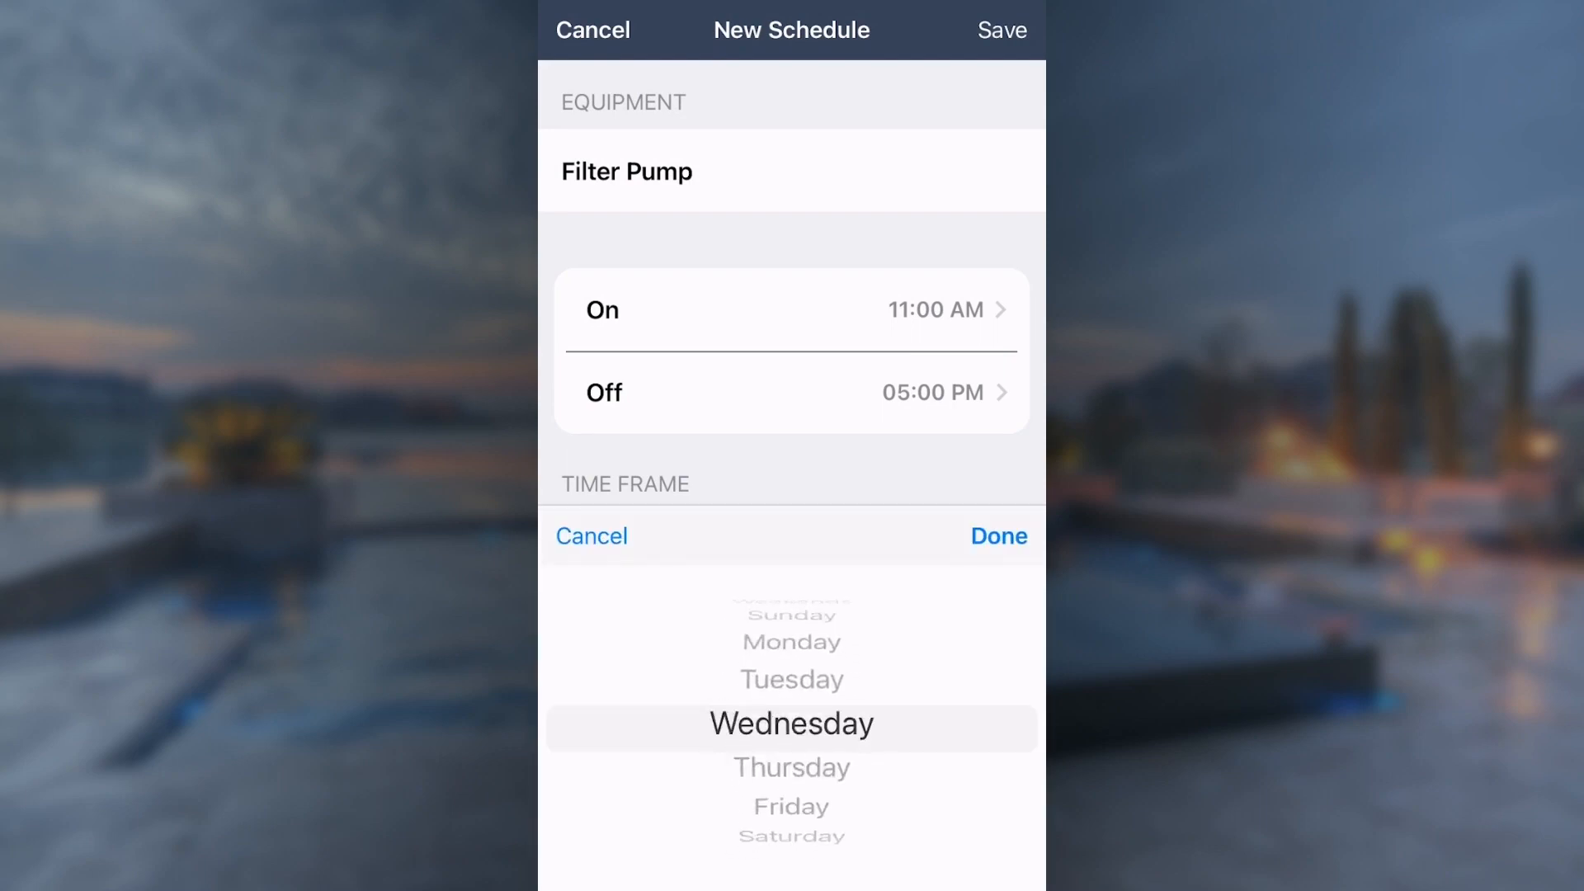
{"action": "left_click", "coordinate": [996, 536]}
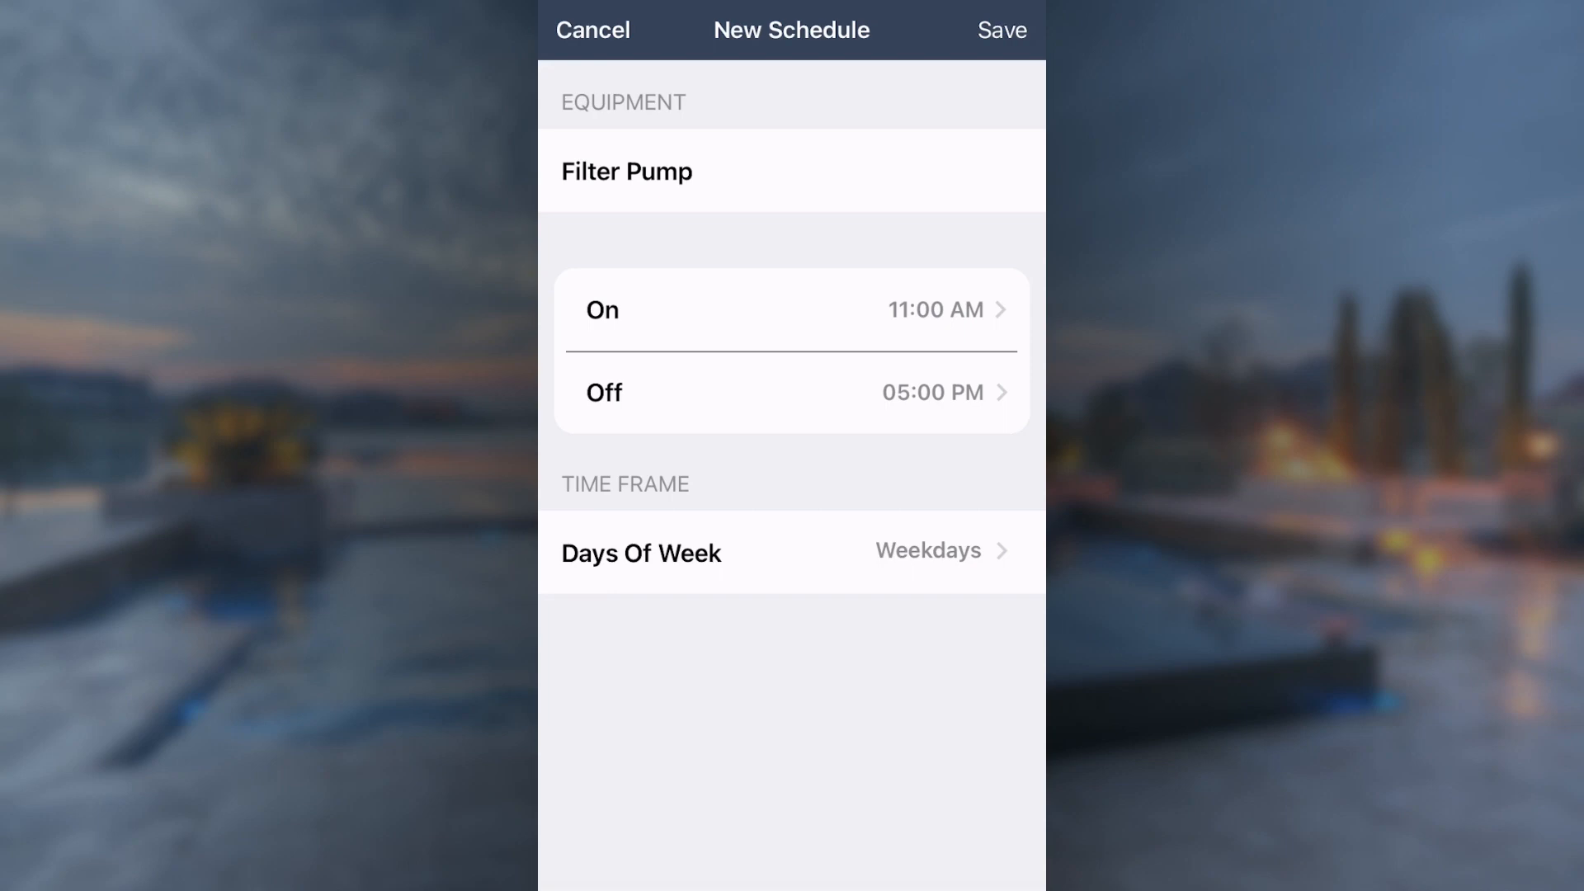
{"action": "left_click", "coordinate": [1000, 30]}
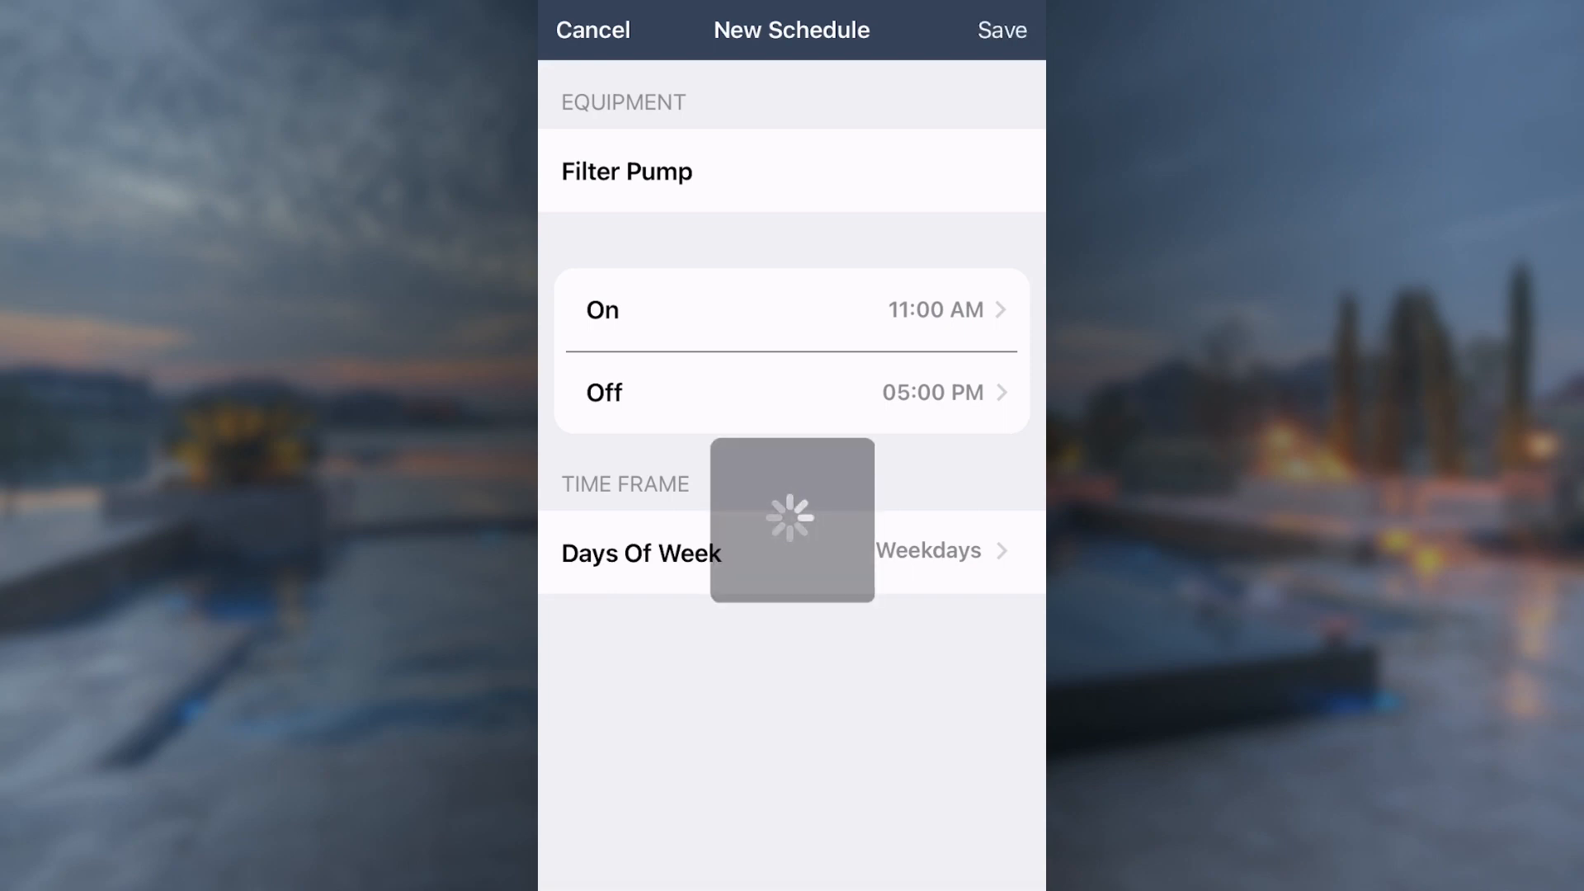
{"action": "left_click", "coordinate": [1000, 29]}
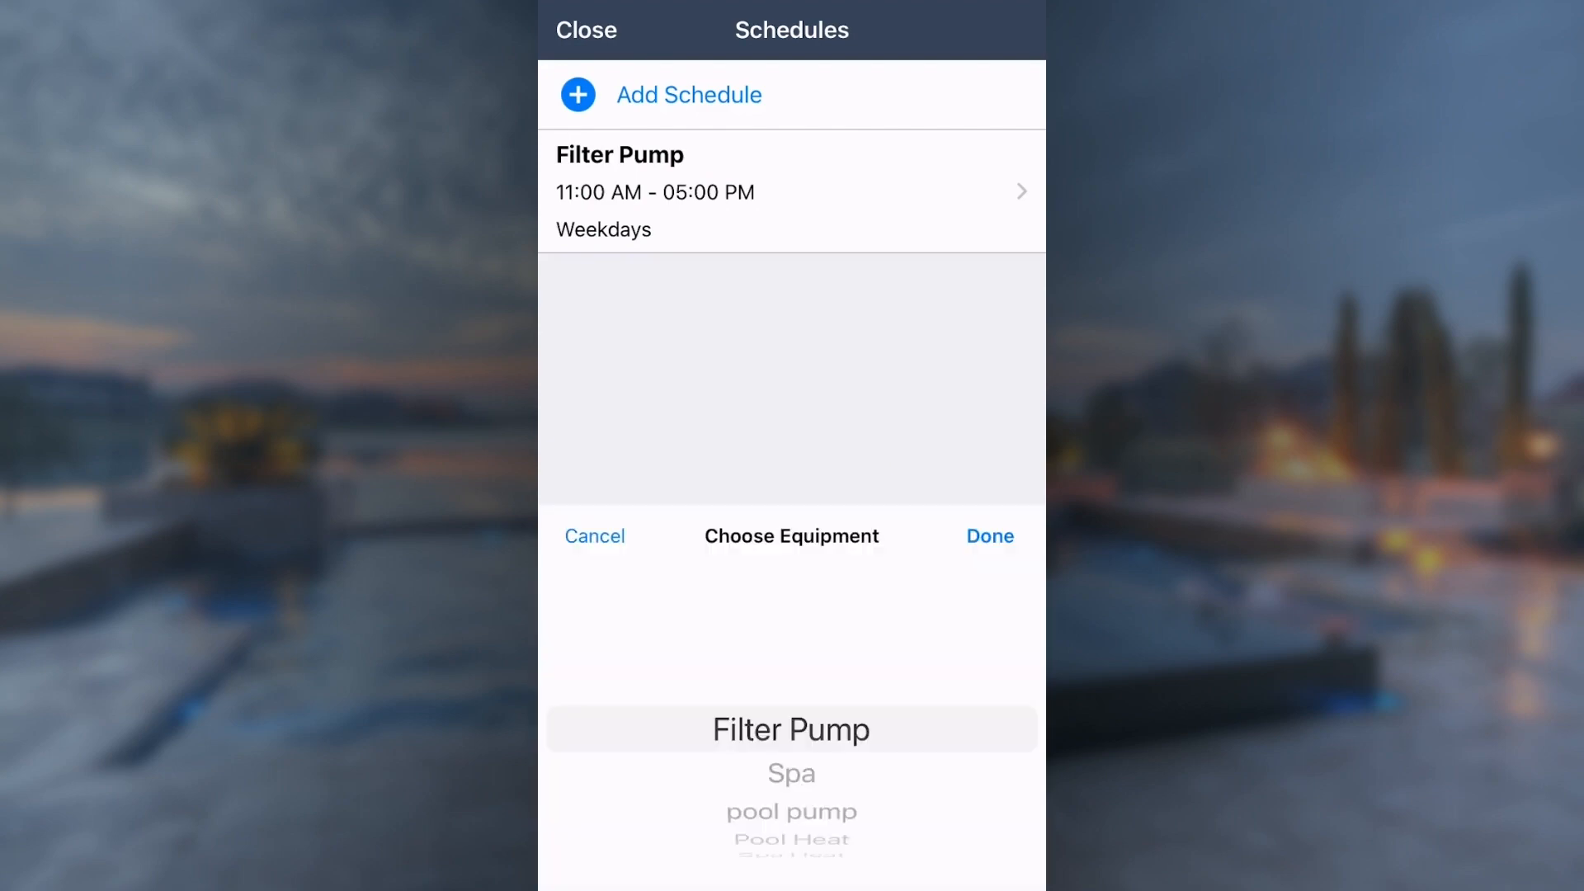
Save a weekend Filter Pump schedule running from 08:00 AM to 08:00 PM.
{"action": "left_click", "coordinate": [989, 536]}
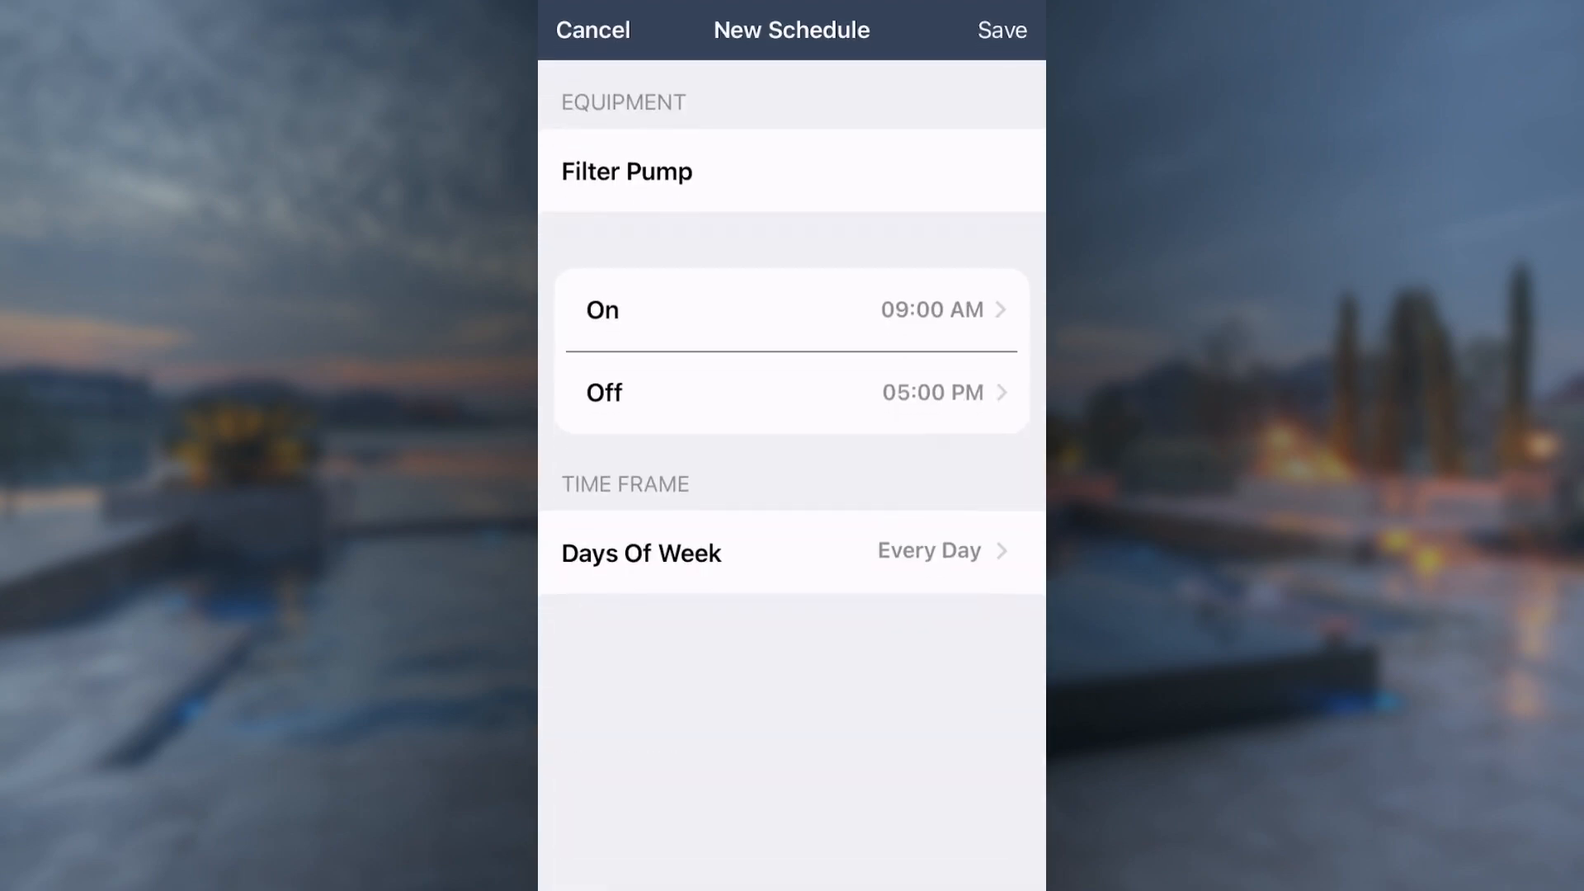
{"action": "left_click", "coordinate": [791, 311]}
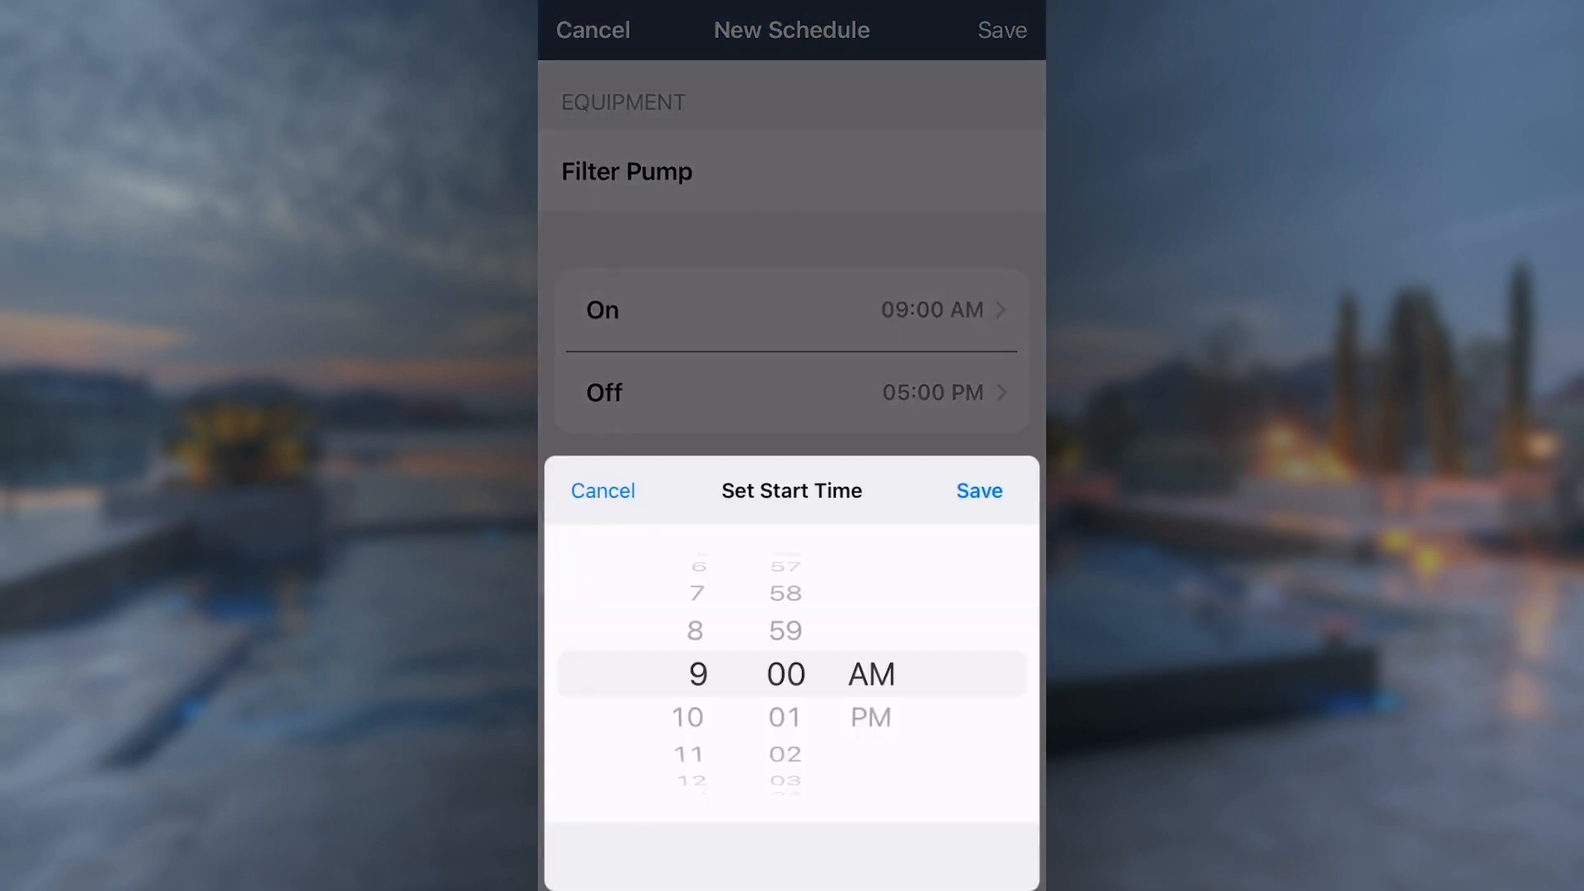
{"action": "left_click", "coordinate": [977, 491]}
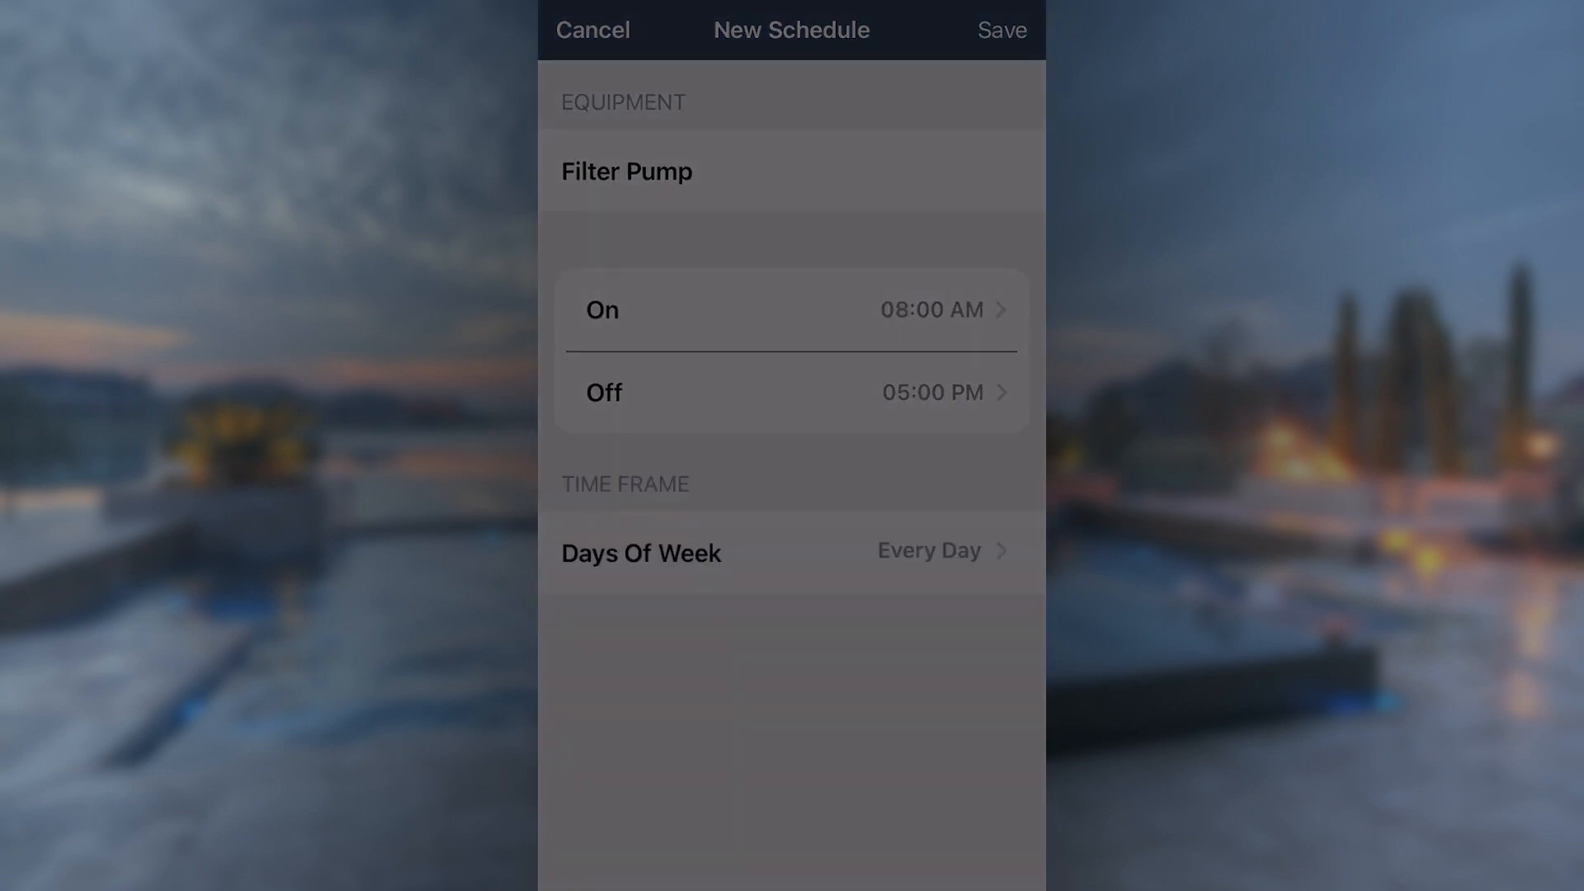
{"action": "left_click", "coordinate": [791, 392]}
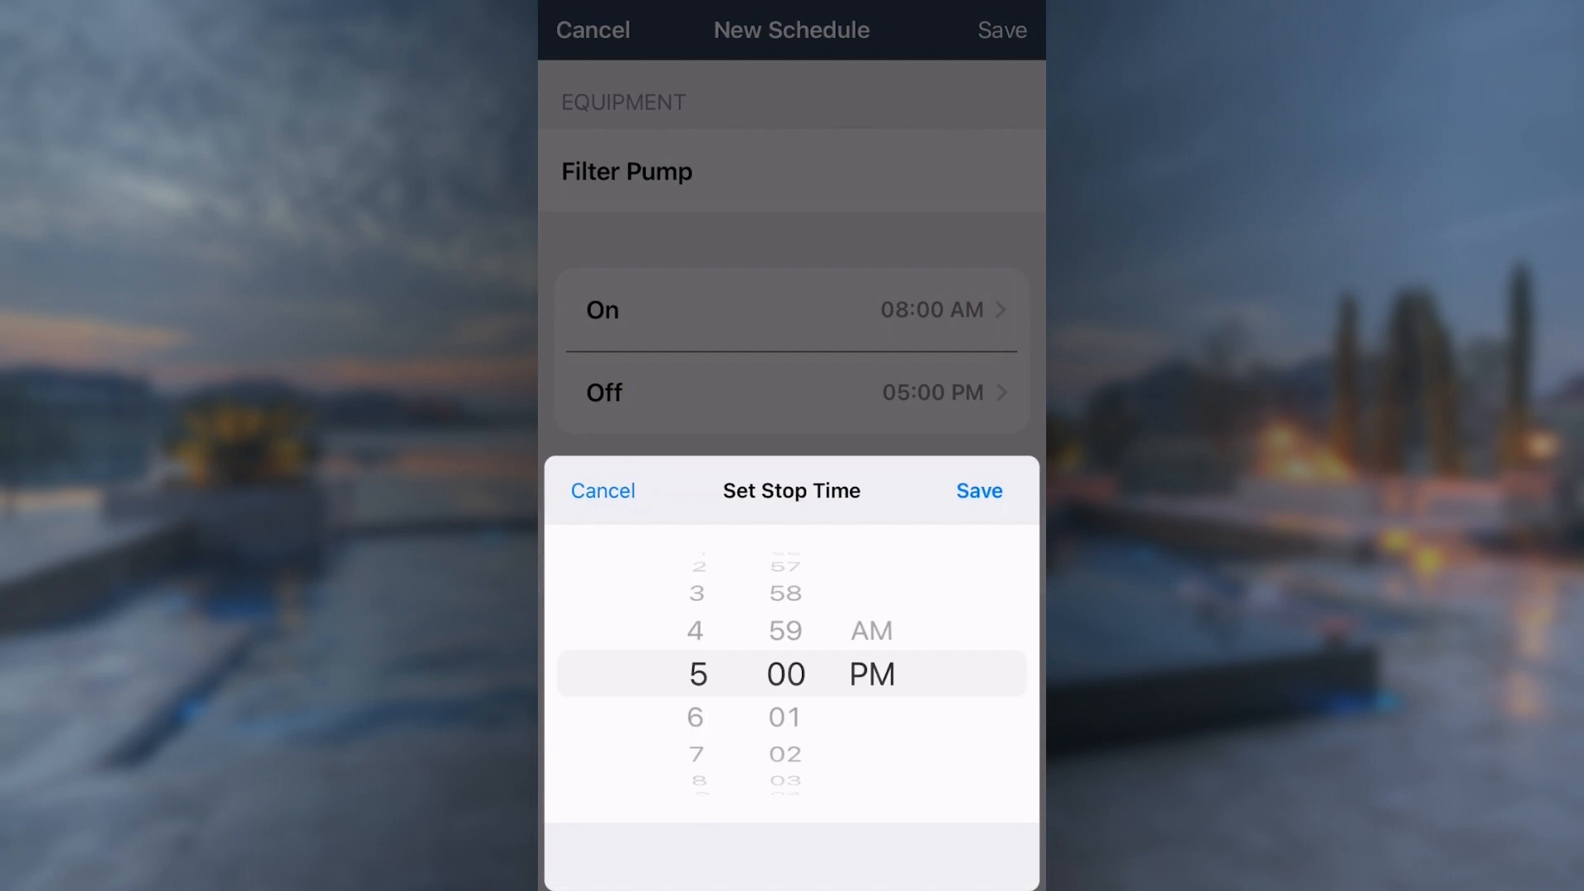
{"action": "left_click", "coordinate": [977, 490]}
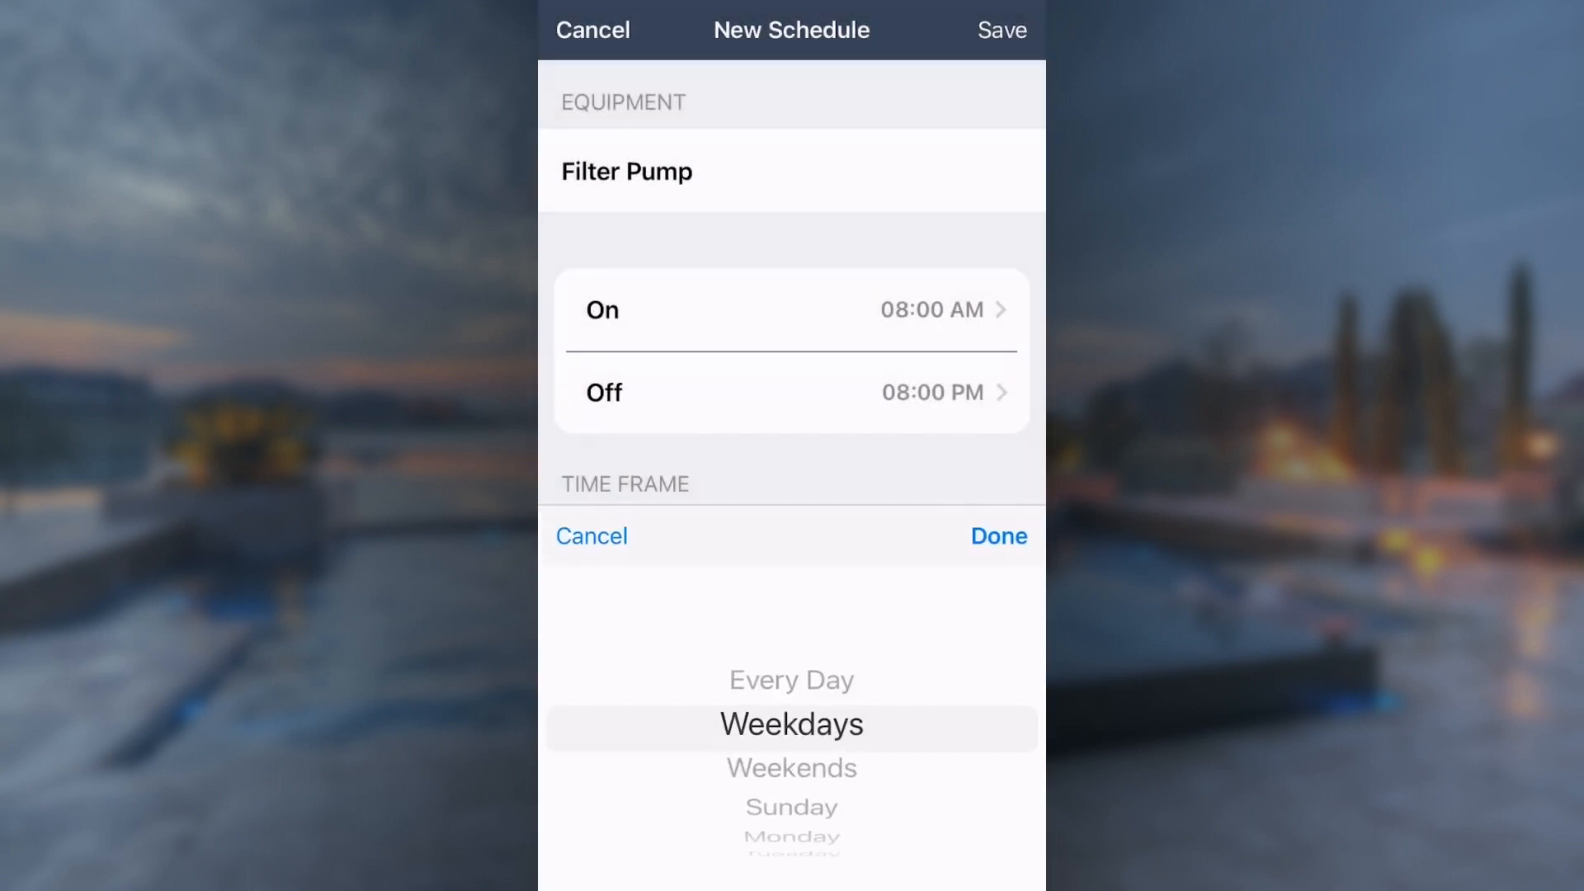
{"action": "left_click", "coordinate": [996, 535]}
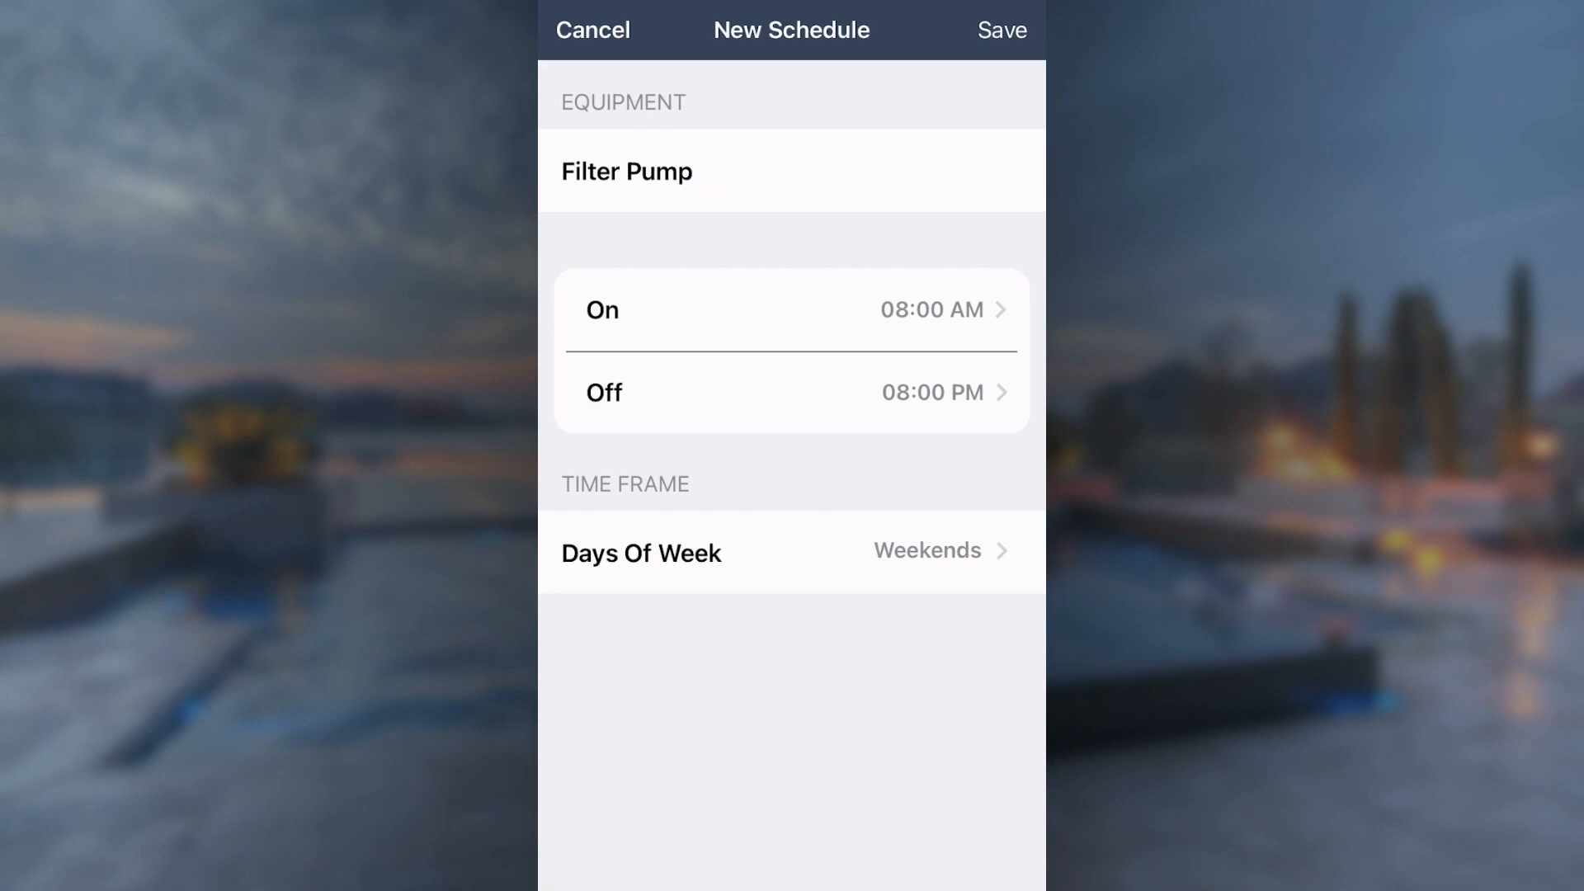
{"action": "left_click", "coordinate": [1000, 30]}
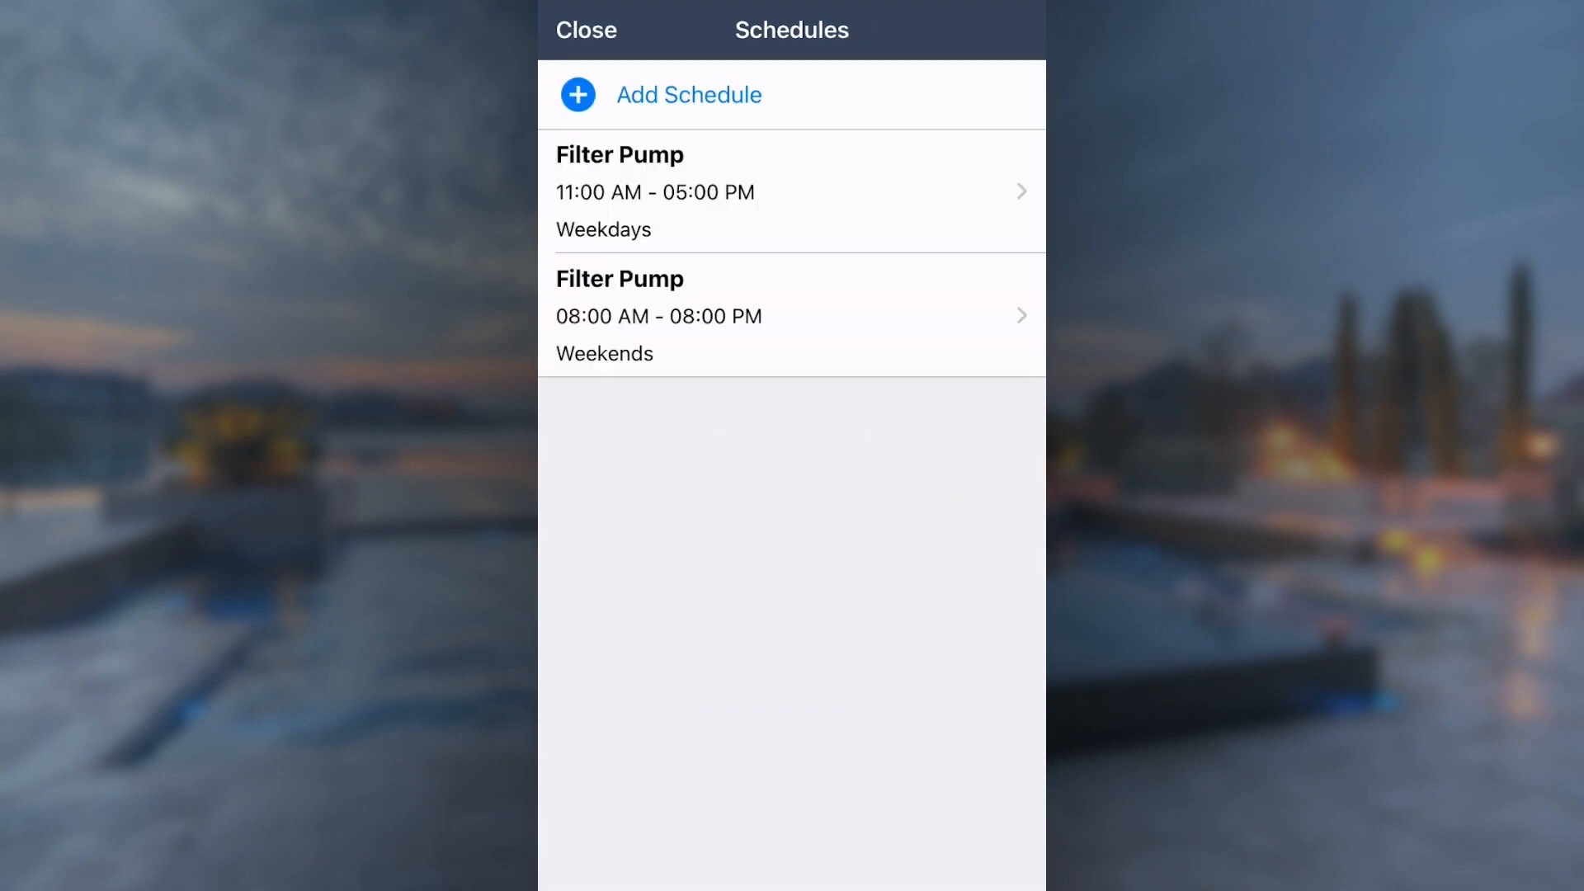
Delete the 08:00 AM–08:00 PM weekend Filter Pump schedule.
{"action": "left_click", "coordinate": [791, 315]}
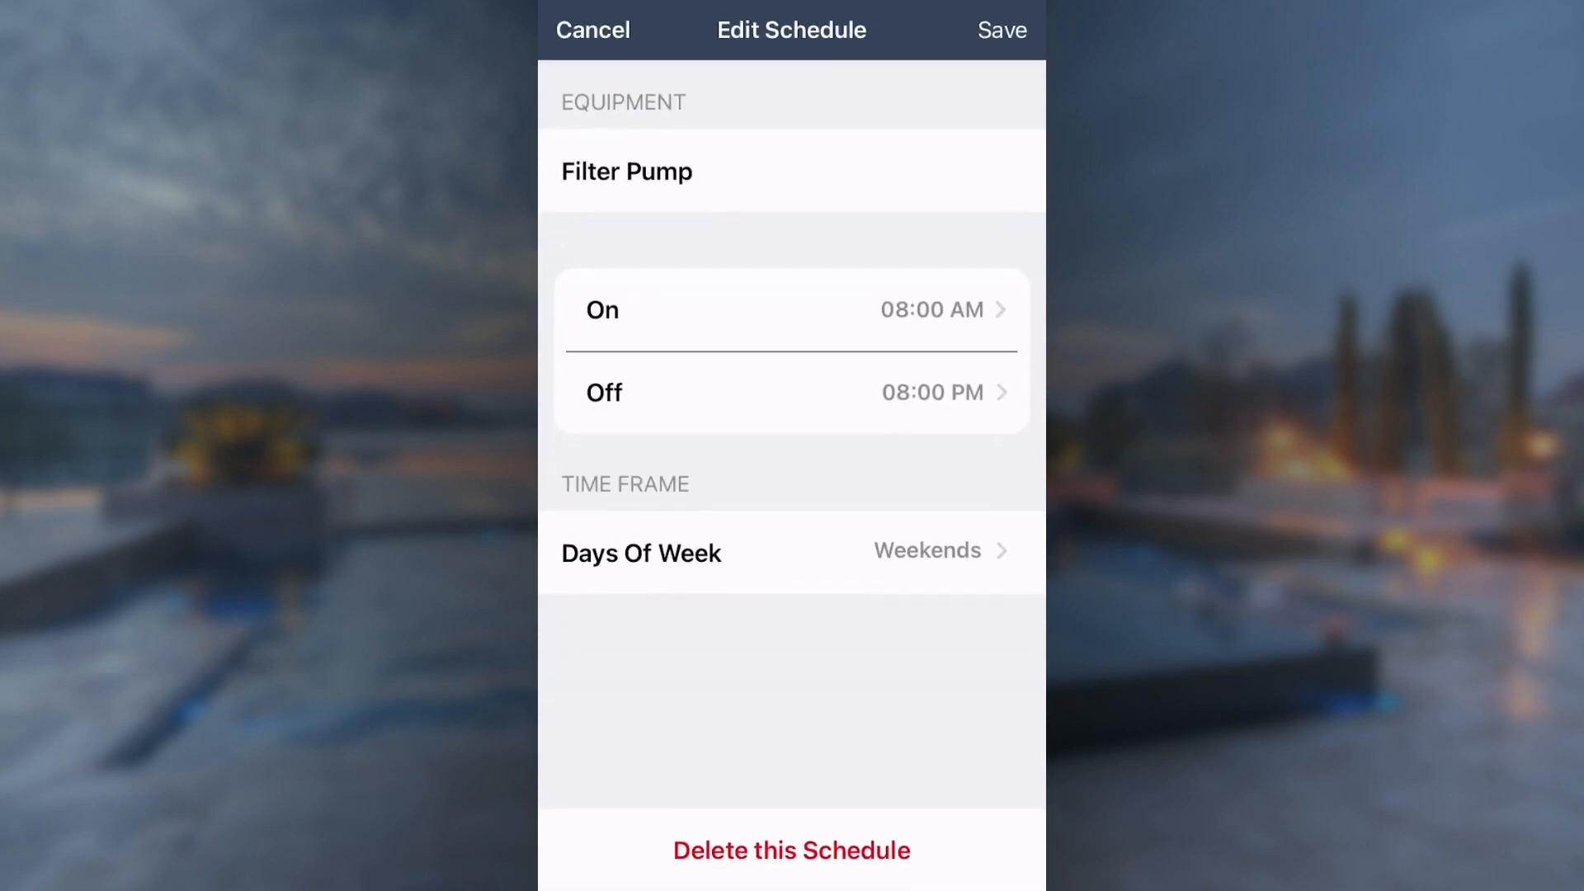
{"action": "left_click", "coordinate": [791, 850]}
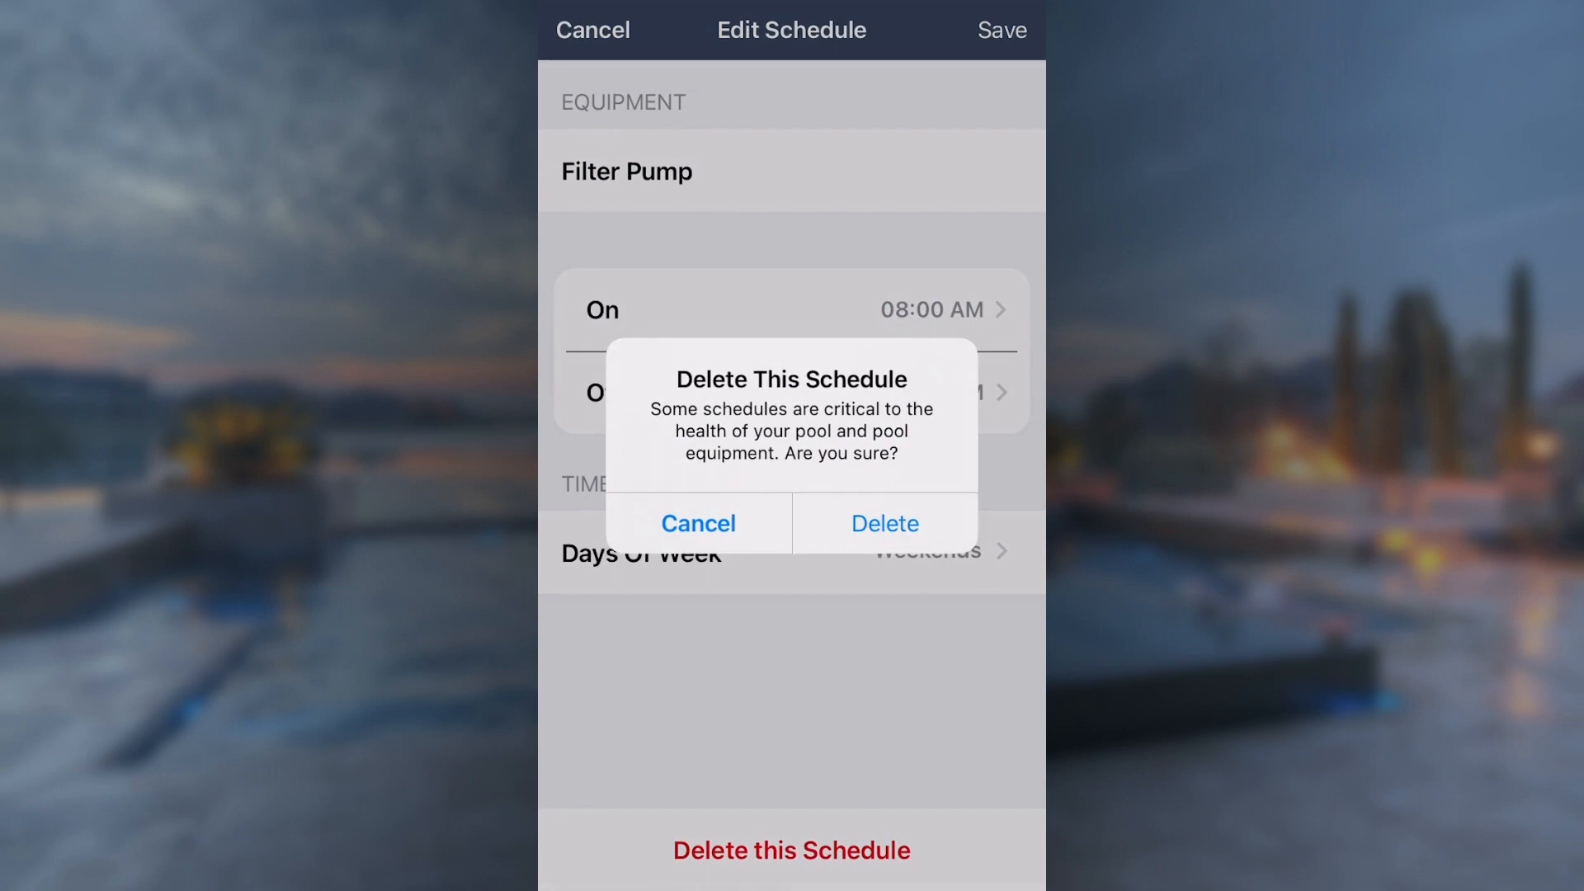
{"action": "left_click", "coordinate": [883, 523]}
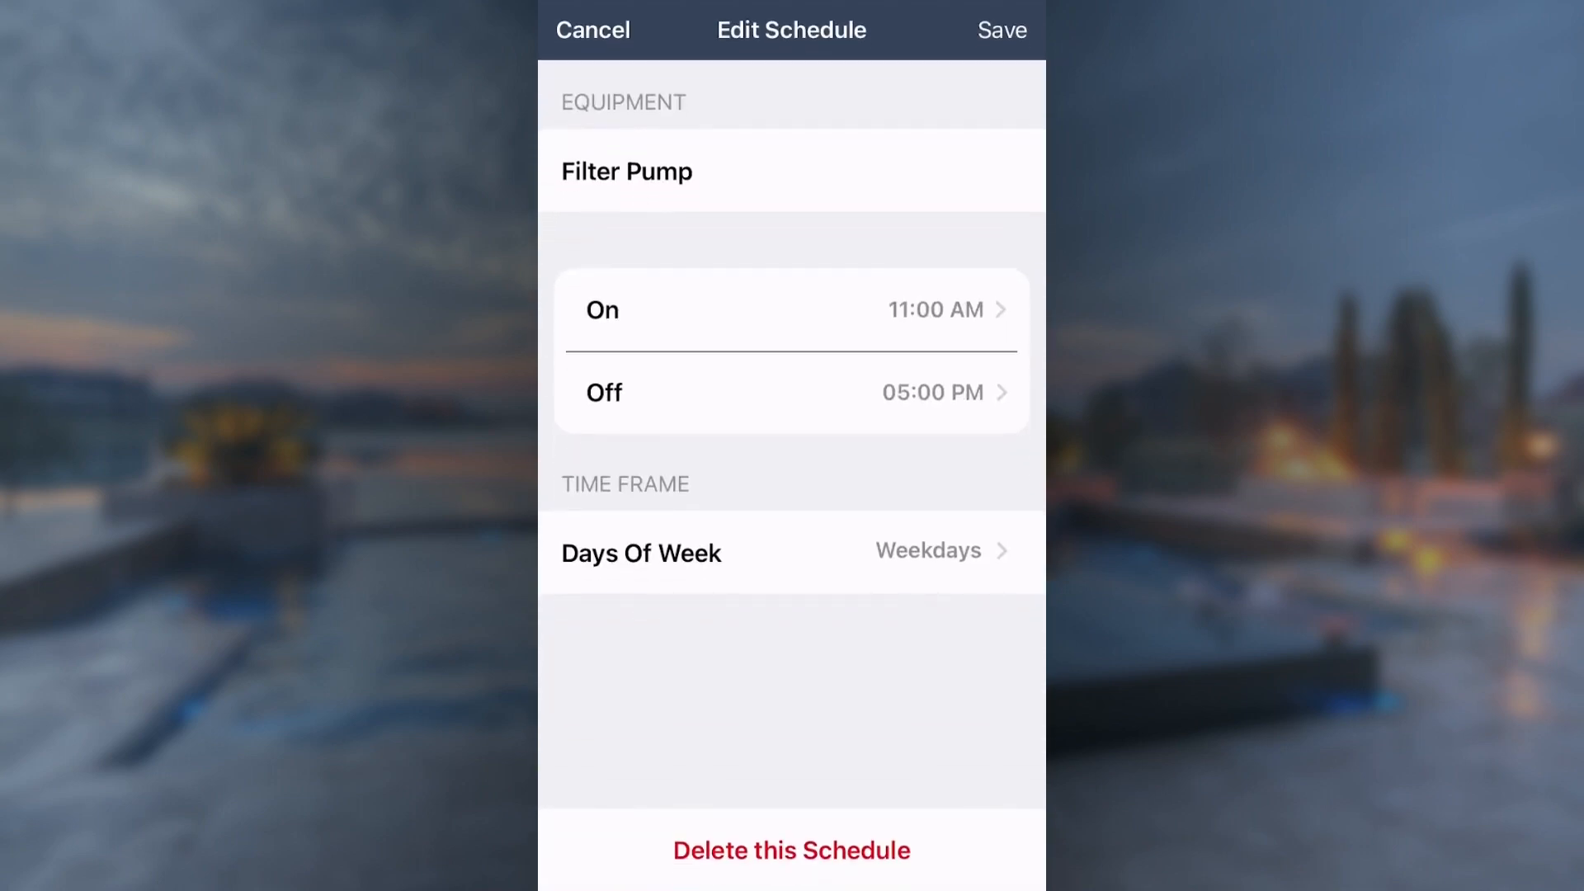
Move the schedule's start to 10:00 AM, run it every day, save, and go home.
{"action": "left_click", "coordinate": [791, 310]}
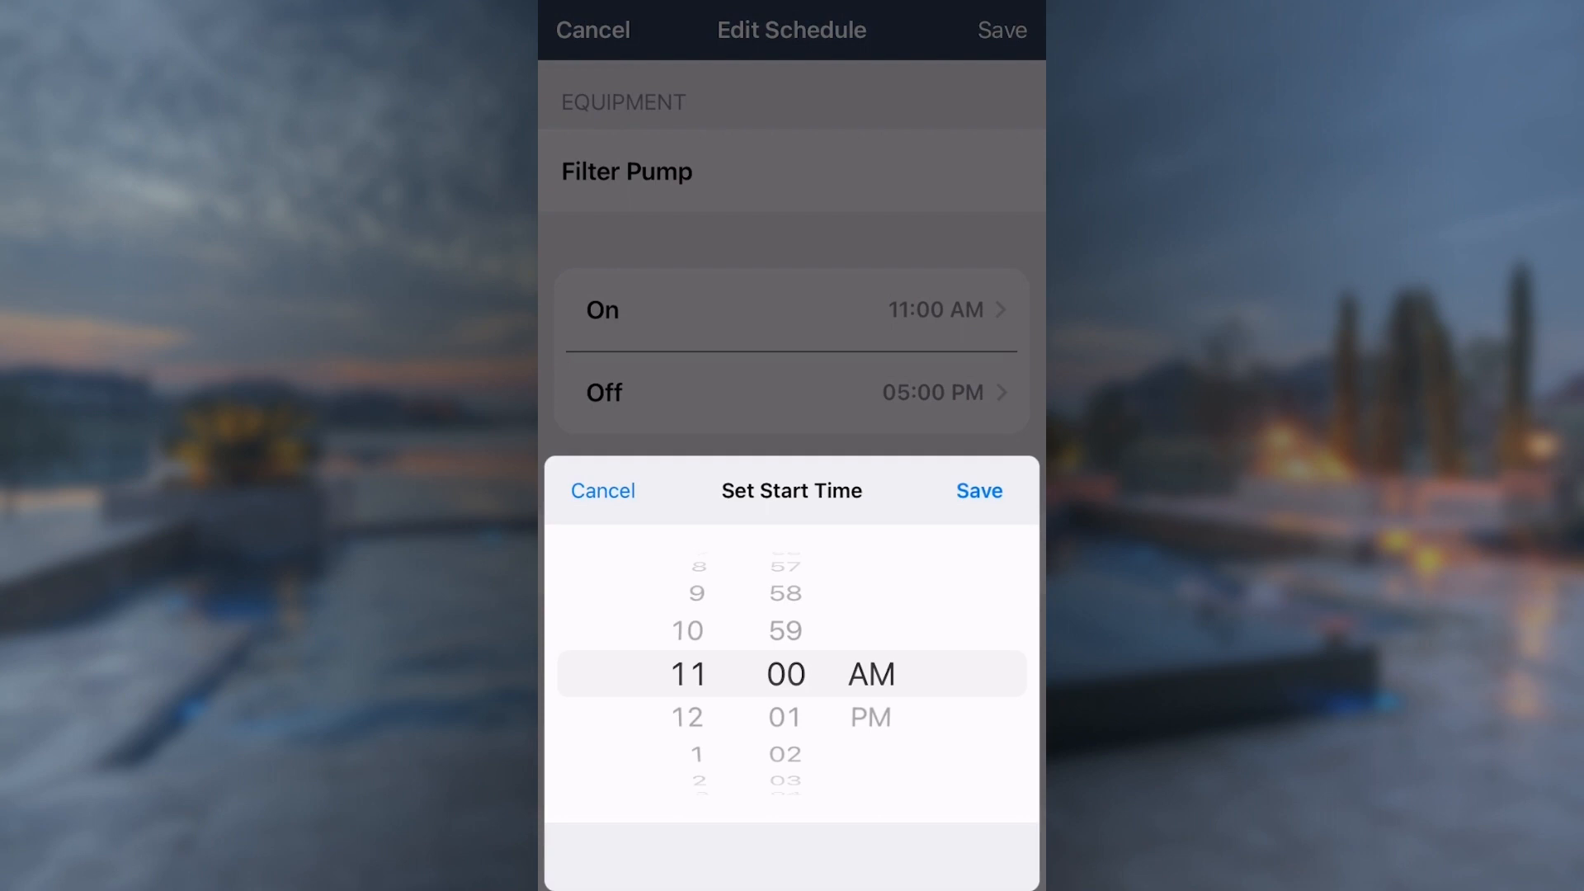
{"action": "left_click", "coordinate": [977, 490]}
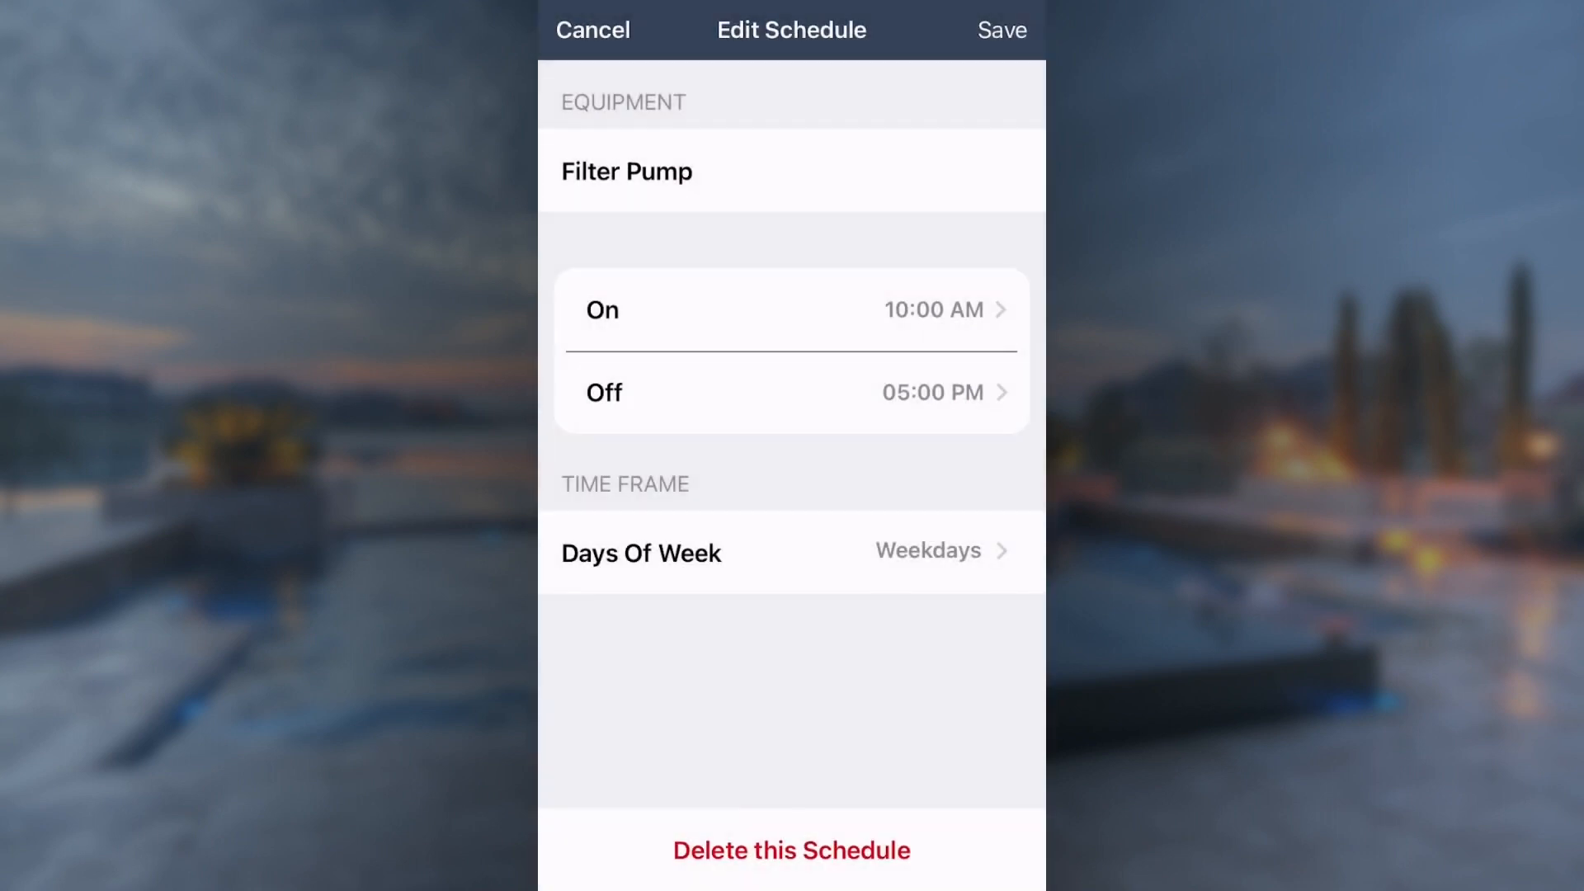
{"action": "left_click", "coordinate": [791, 552]}
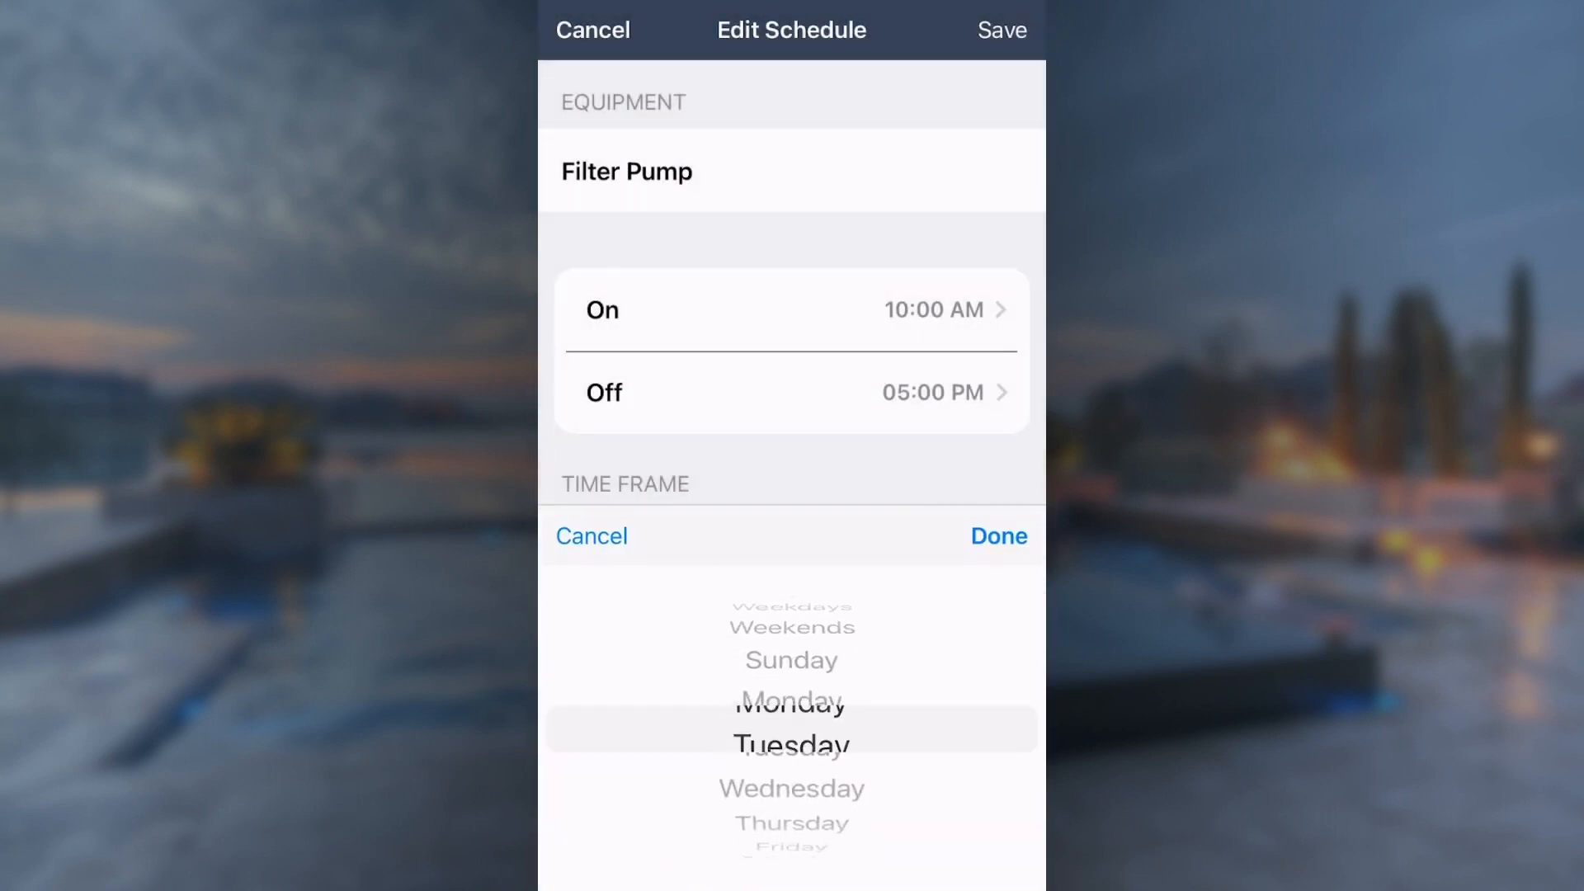
{"action": "scroll", "scroll_direction": "down", "scroll_amount": 3}
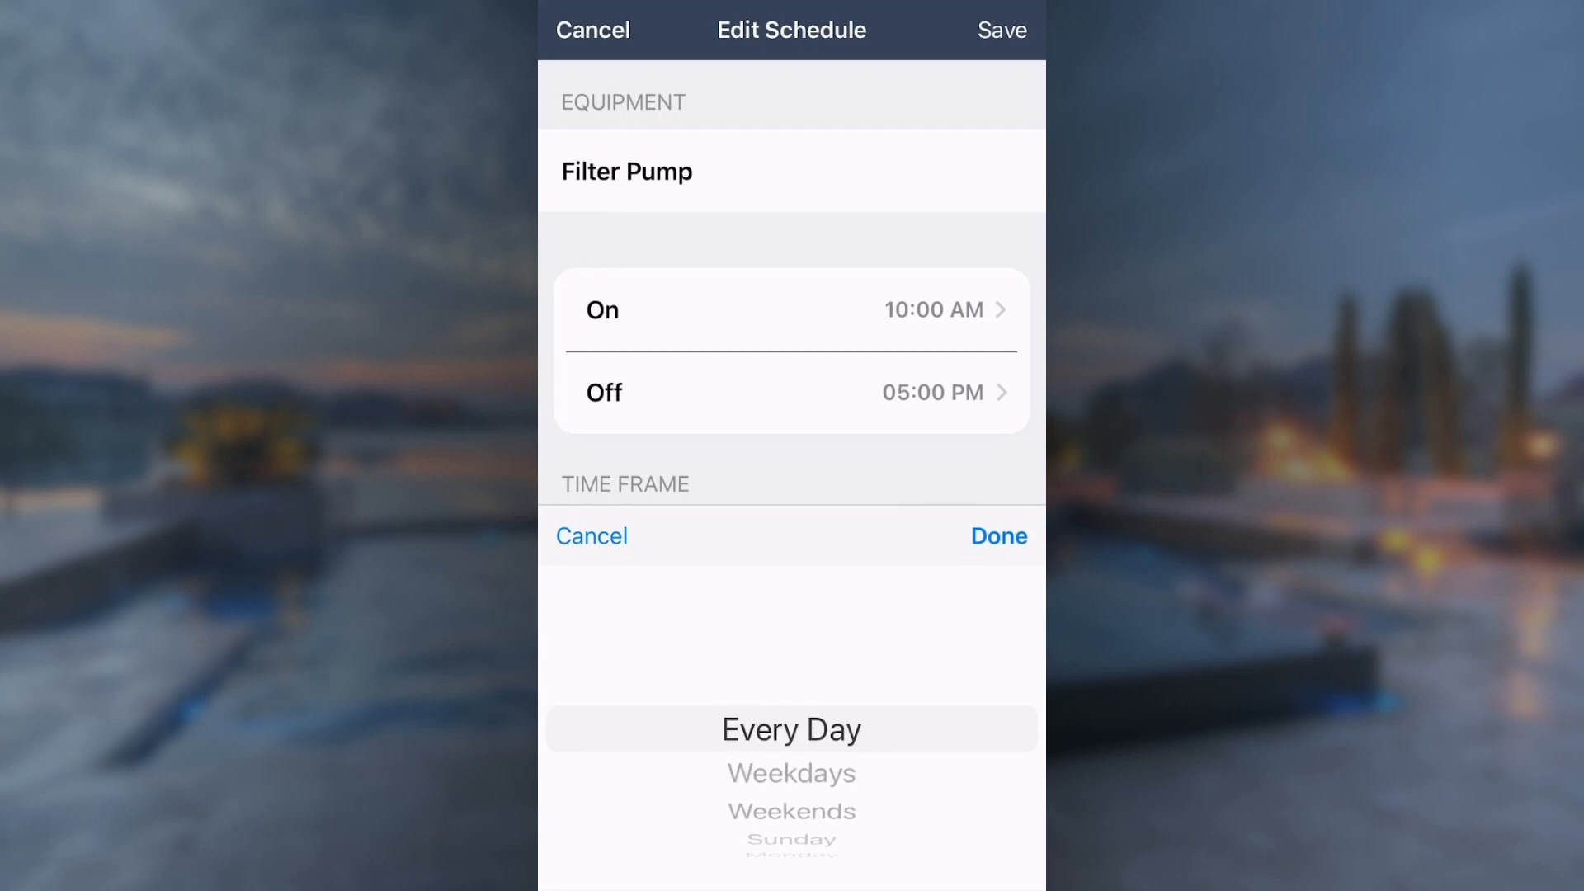
{"action": "left_click", "coordinate": [996, 535]}
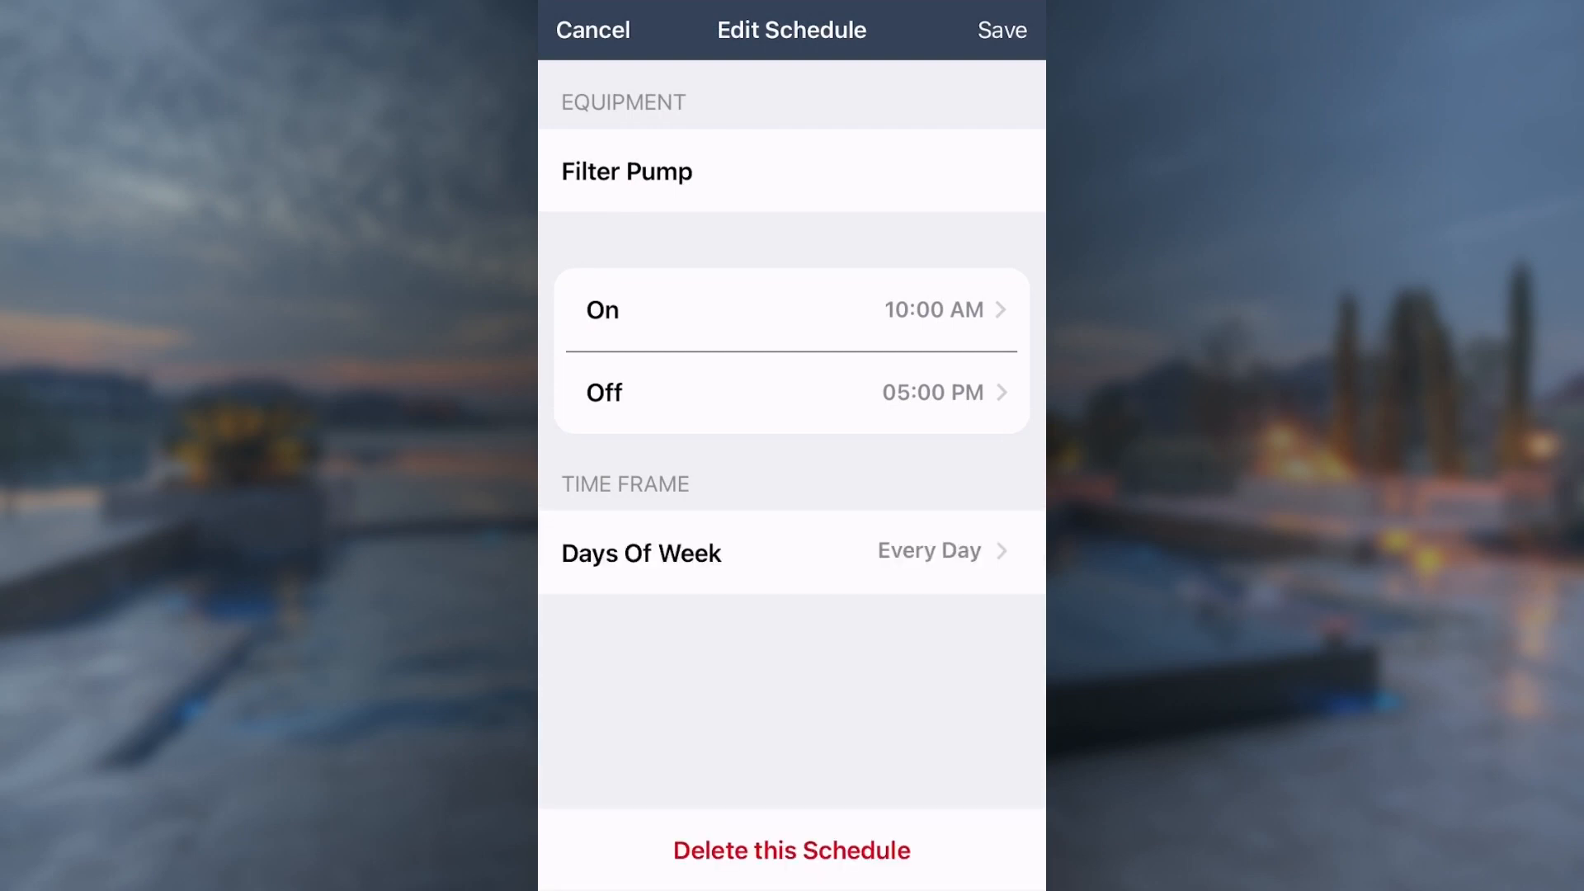
{"action": "left_click", "coordinate": [1001, 31]}
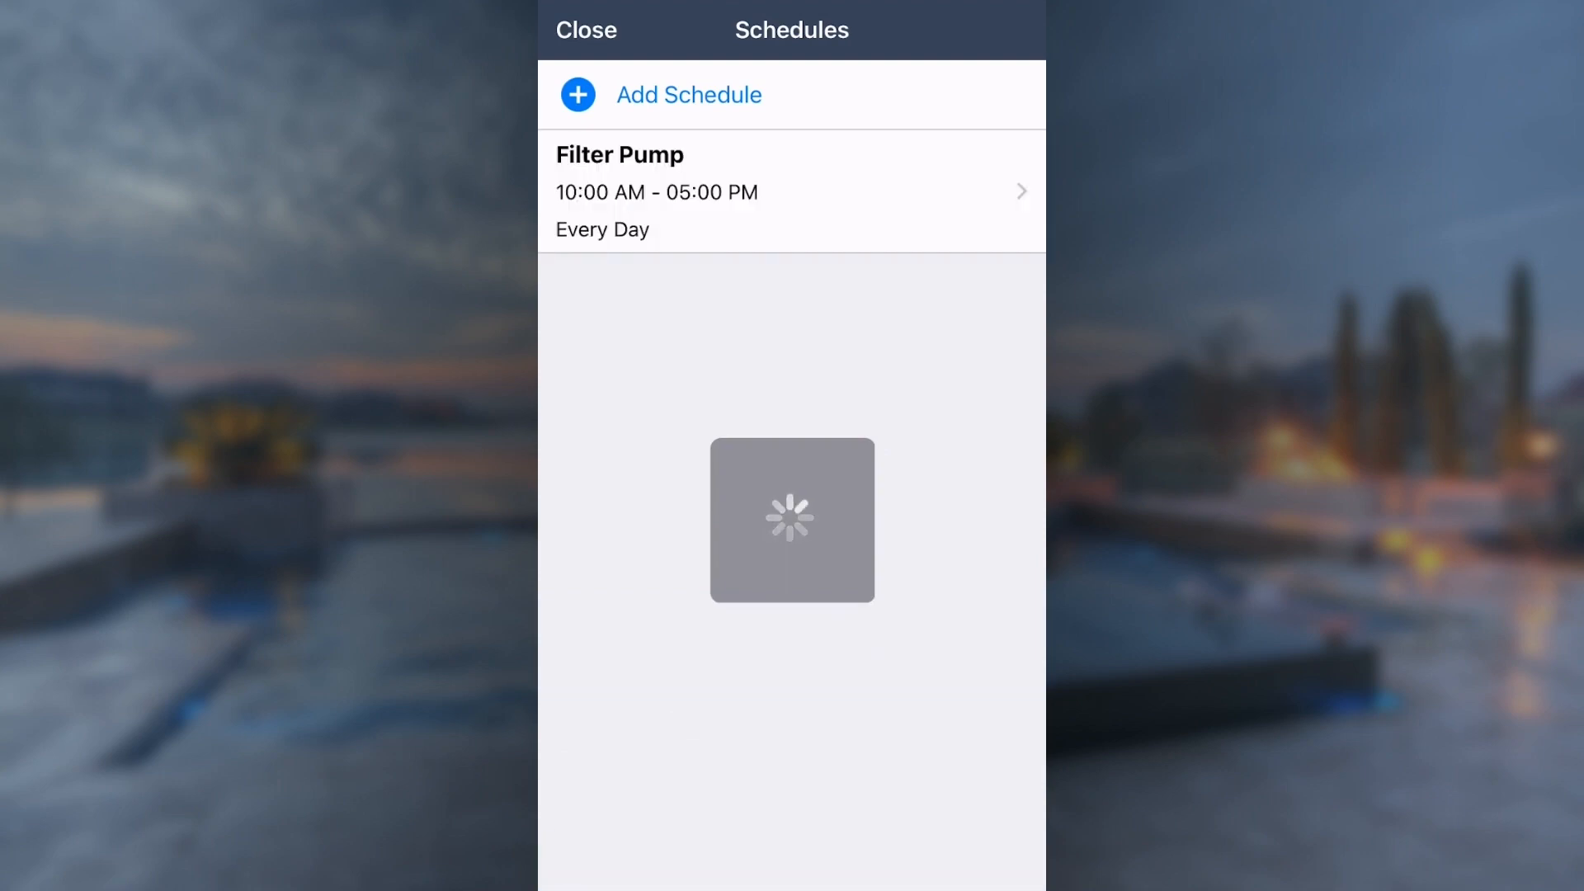
{"action": "left_click", "coordinate": [586, 30]}
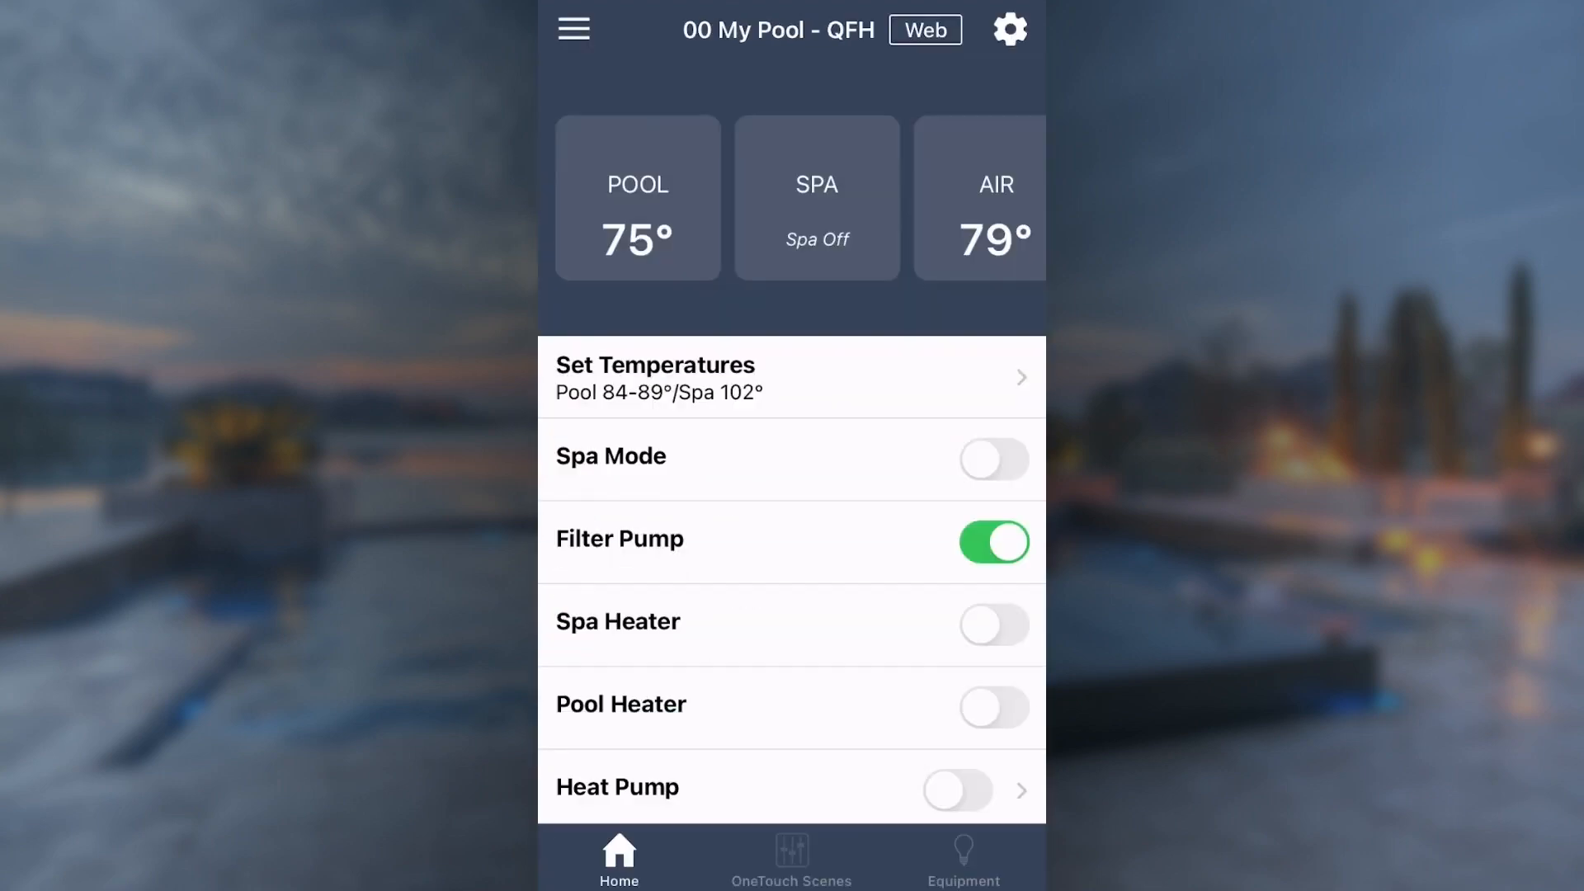